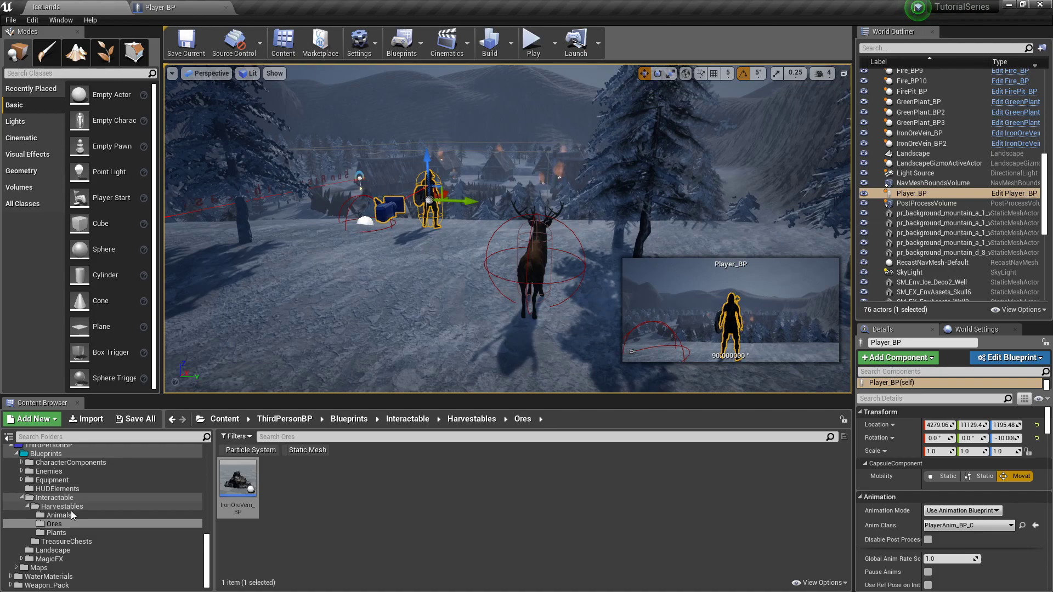
# Browse to the HUDElements folder and open the InventoryScreen widget blueprint
pyautogui.click(57, 488)
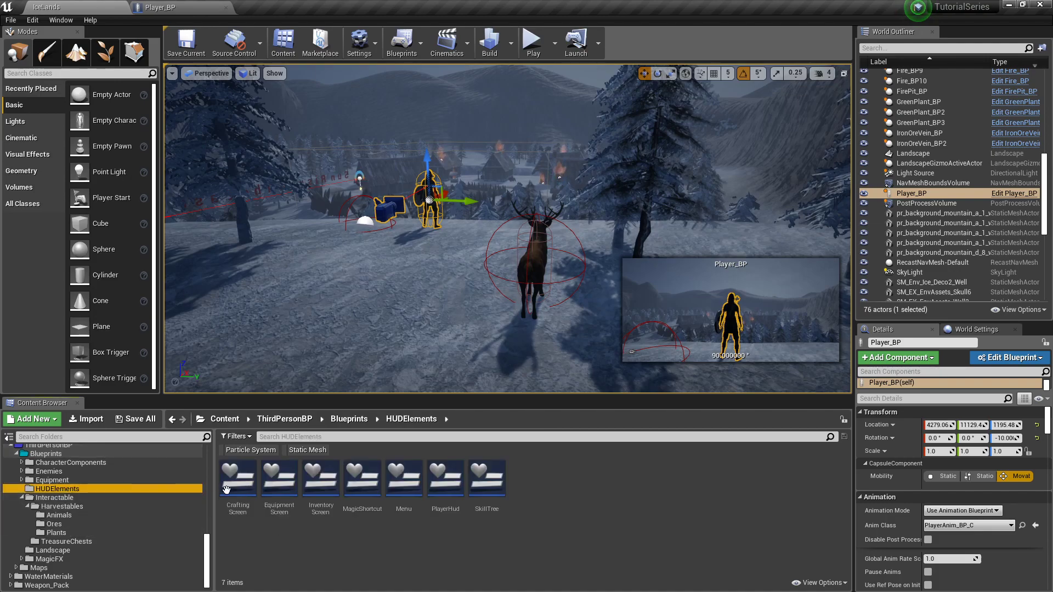
pyautogui.moveTo(320, 480)
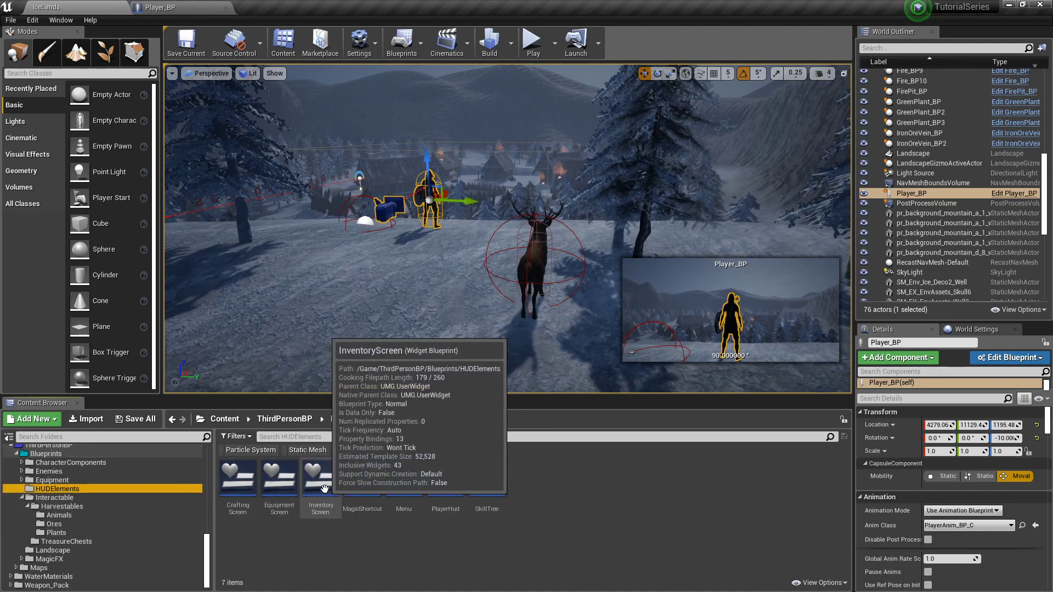
pyautogui.doubleClick(321, 478)
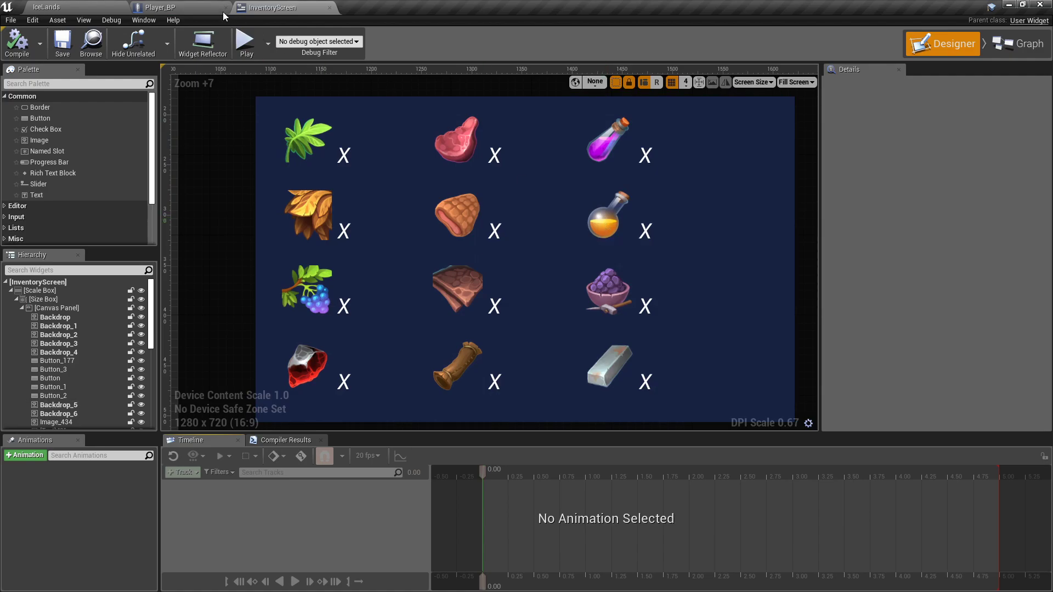
# Compile Player_BP, then add an On Clicked event for the purple potion Button_11
pyautogui.click(180, 7)
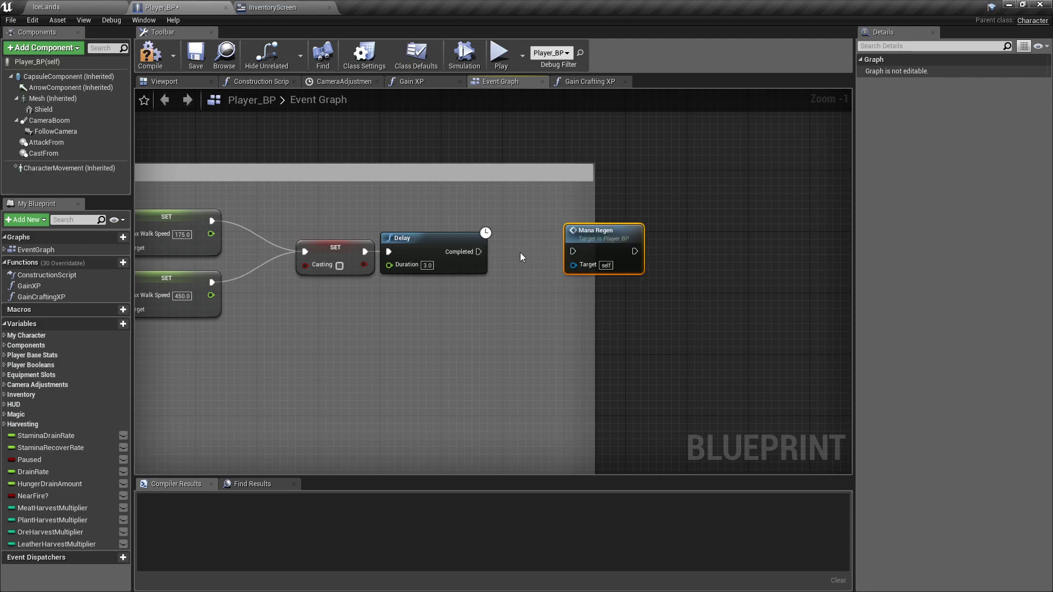
pyautogui.click(150, 55)
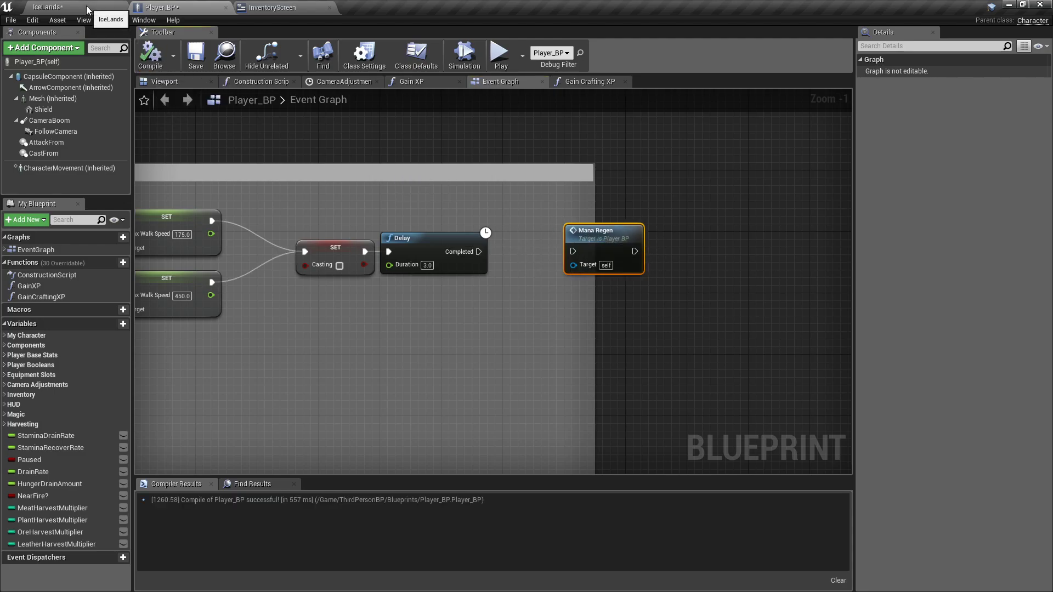
pyautogui.click(272, 7)
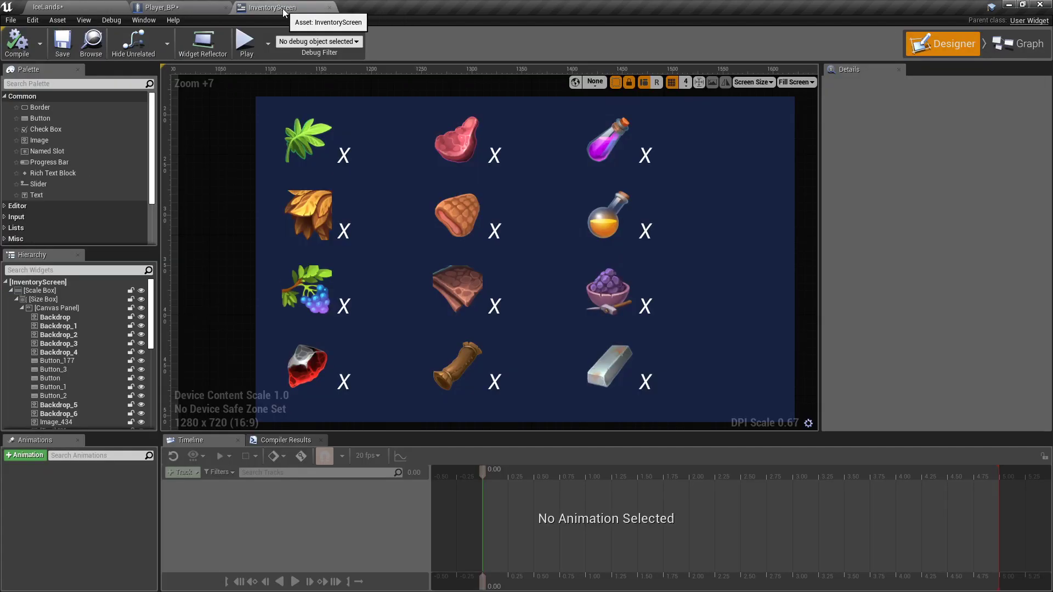
pyautogui.click(606, 140)
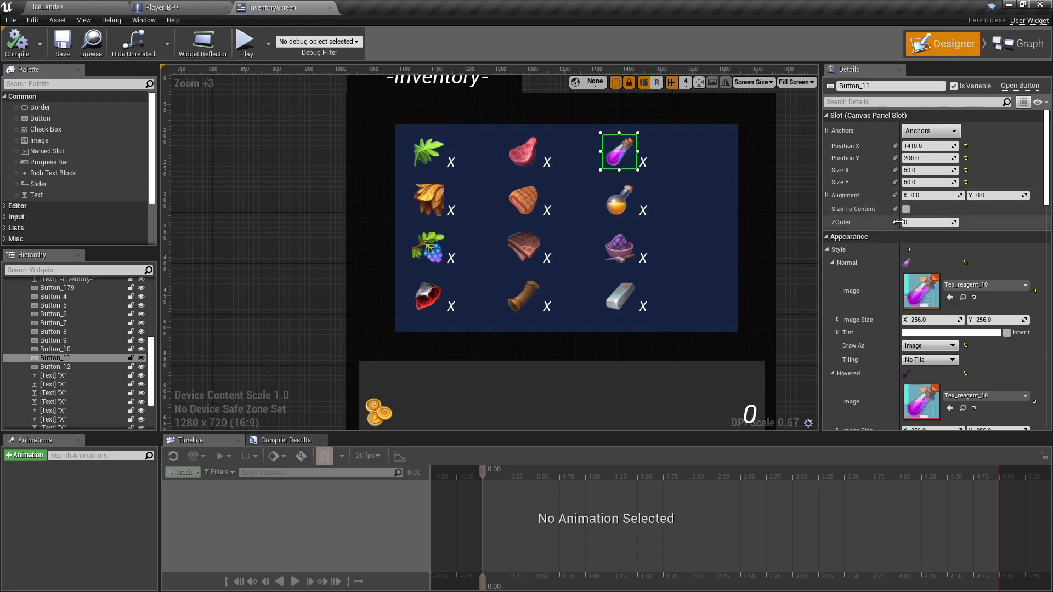
pyautogui.scroll(-3)
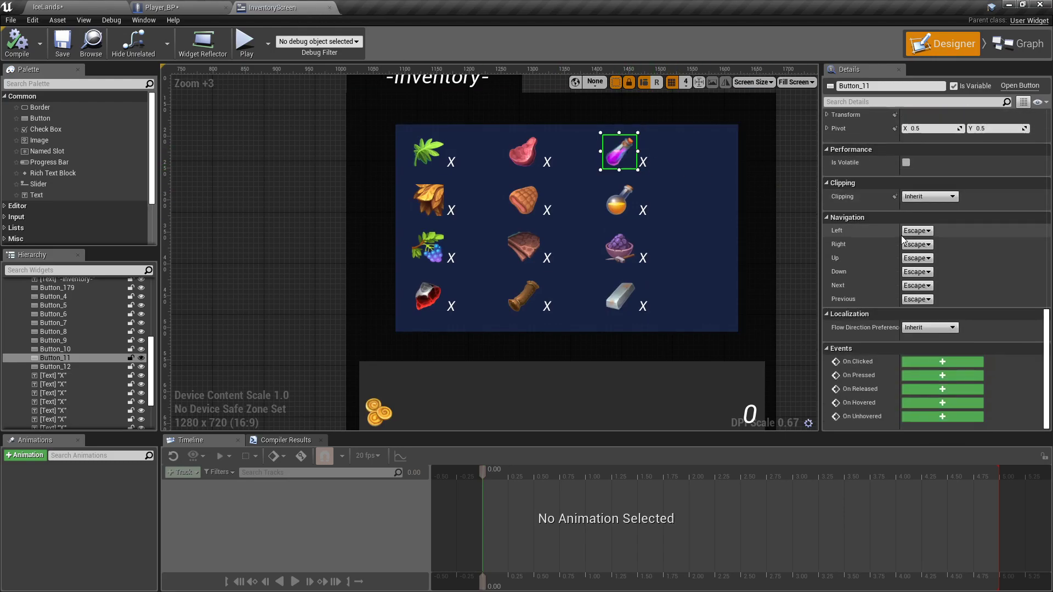
pyautogui.click(1016, 42)
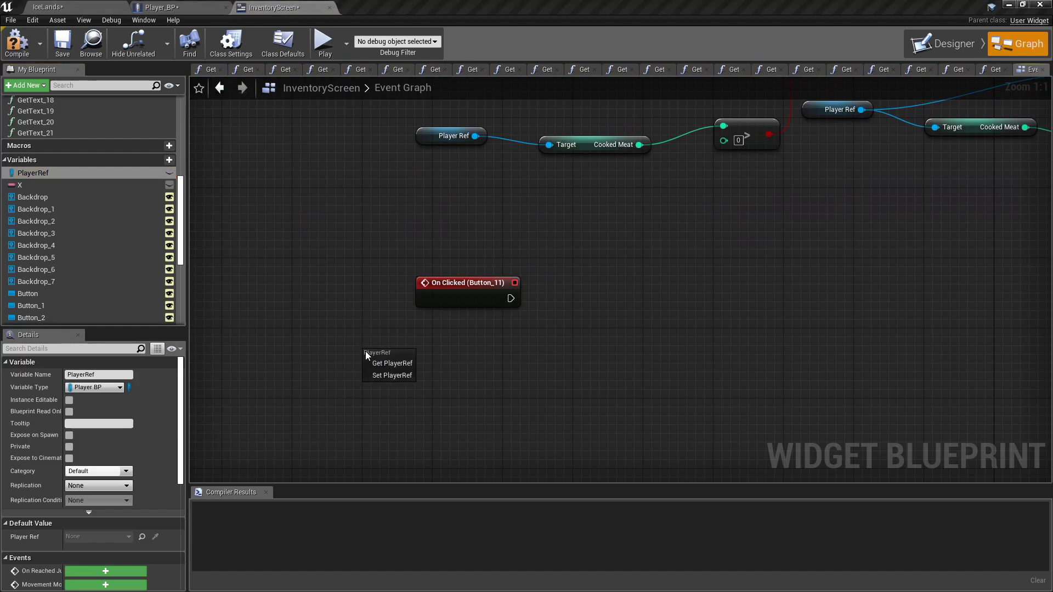
# Branch the click event on PlayerRef's Health Potion count being at least 1
pyautogui.click(392, 362)
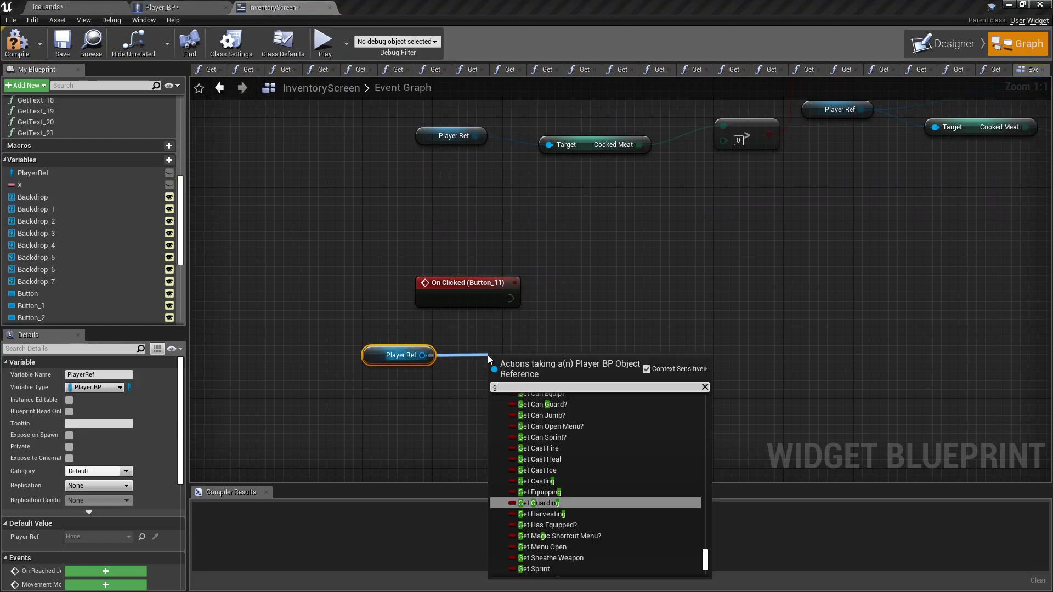
pyautogui.write('et health po')
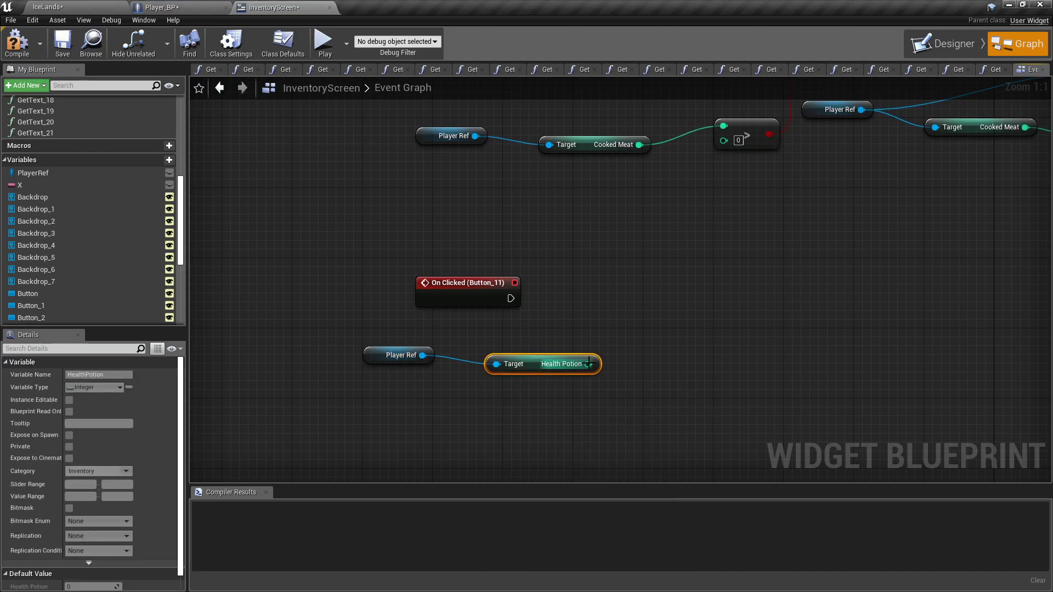
pyautogui.moveTo(593, 364); pyautogui.dragTo(628, 356)
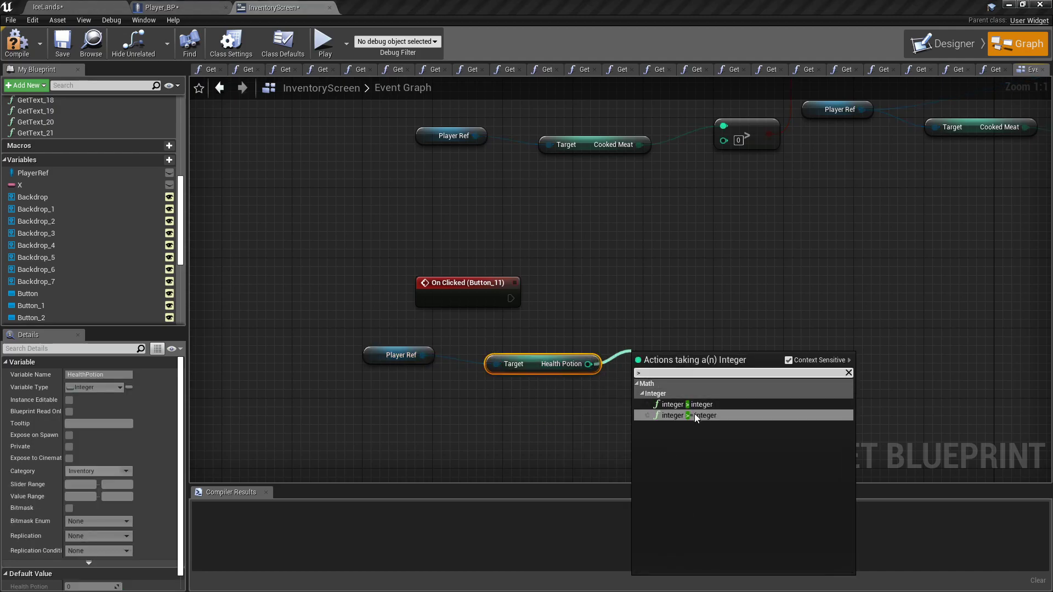
pyautogui.click(701, 415)
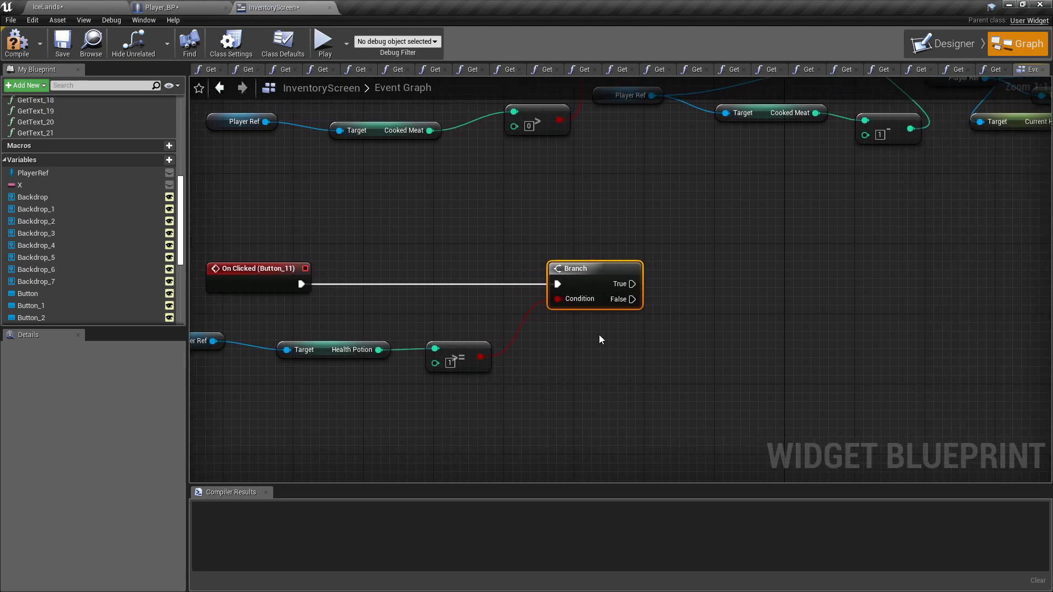
# Compare Current Health below Max Health from PlayerRef into a second Branch
pyautogui.click(33, 173)
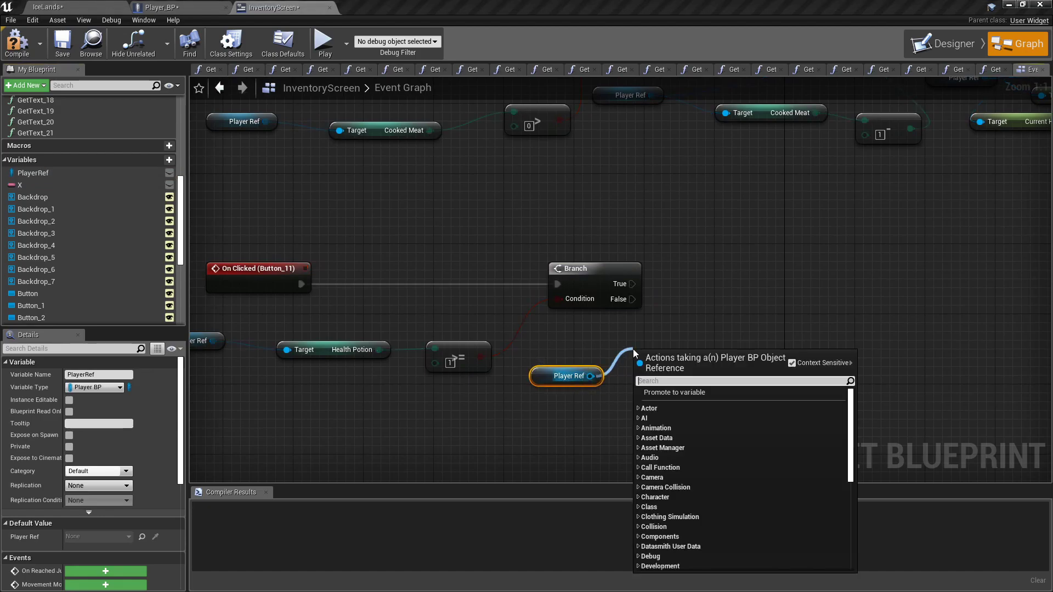
pyautogui.write('get health')
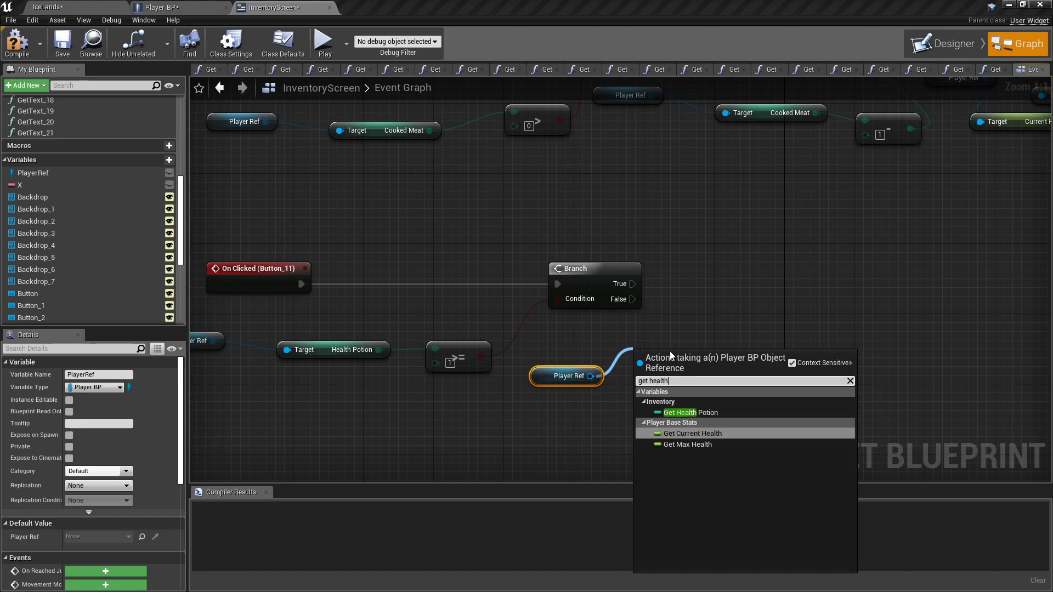
pyautogui.click(687, 434)
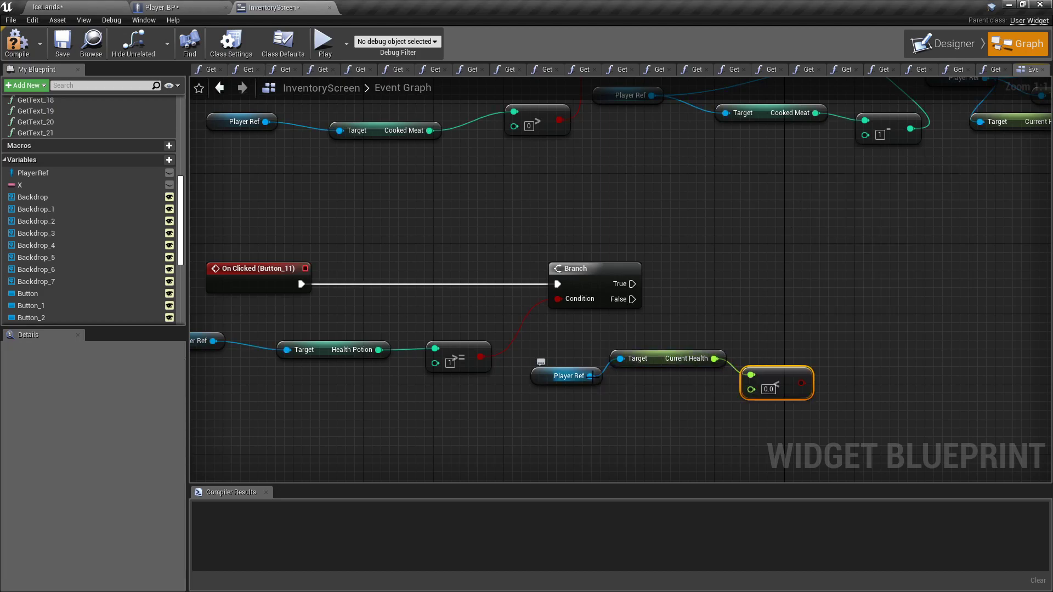
pyautogui.write('max')
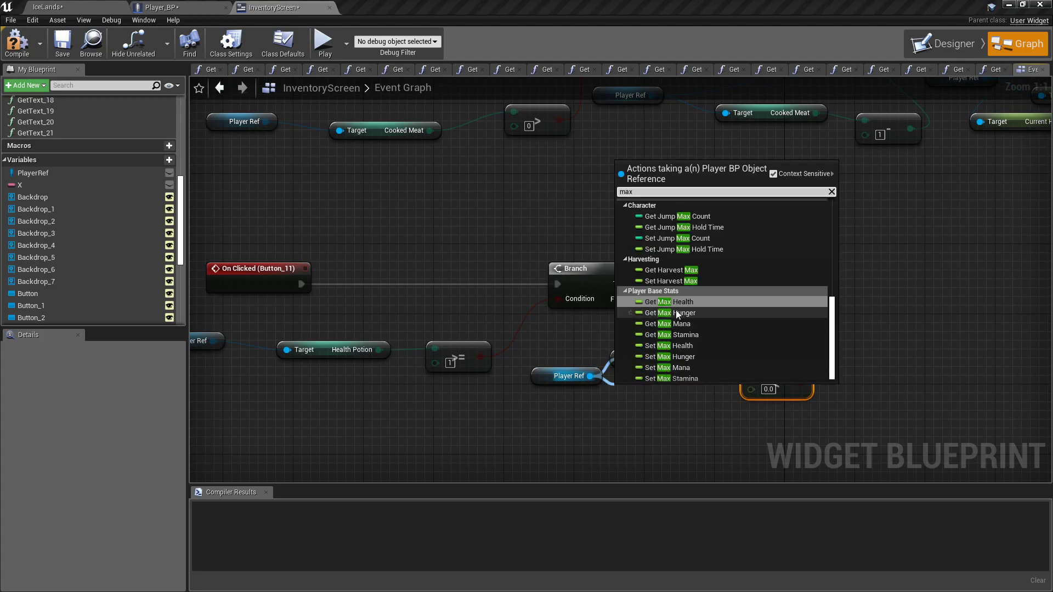
pyautogui.click(673, 302)
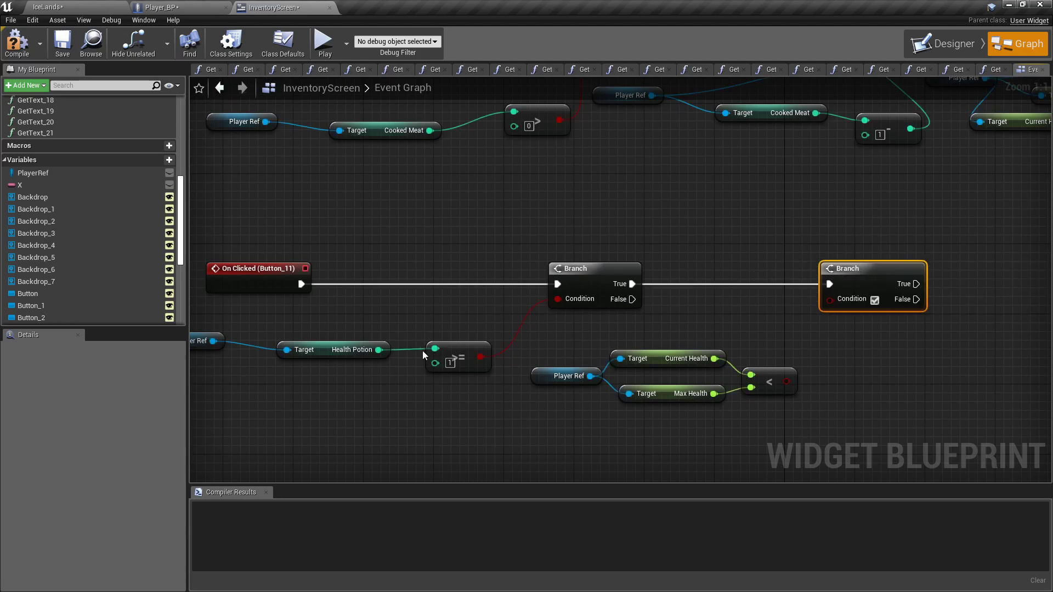
pyautogui.moveTo(355, 354)
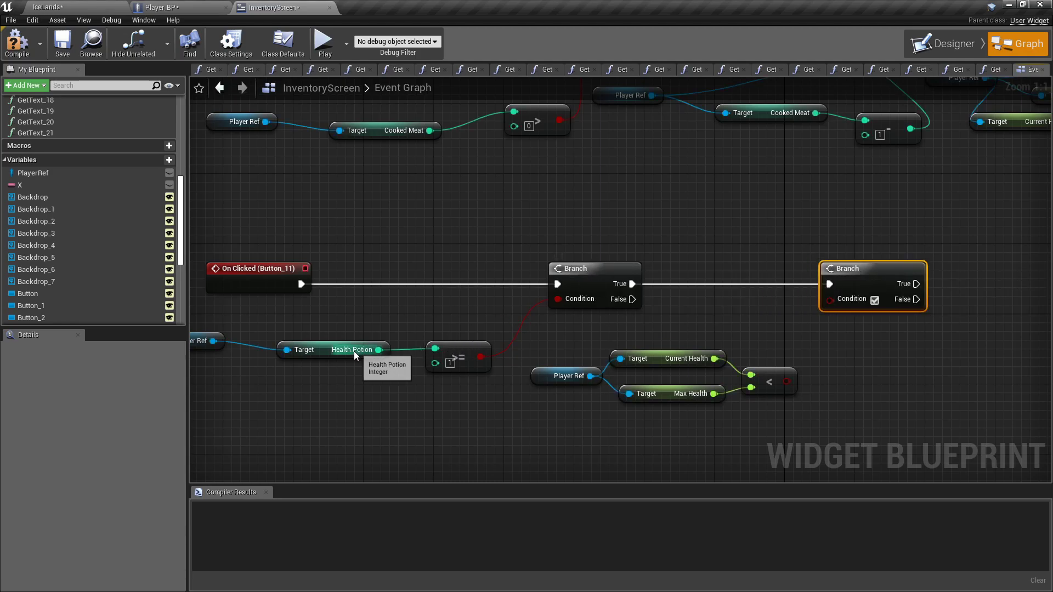
pyautogui.moveTo(585, 348)
pyautogui.write('get hea')
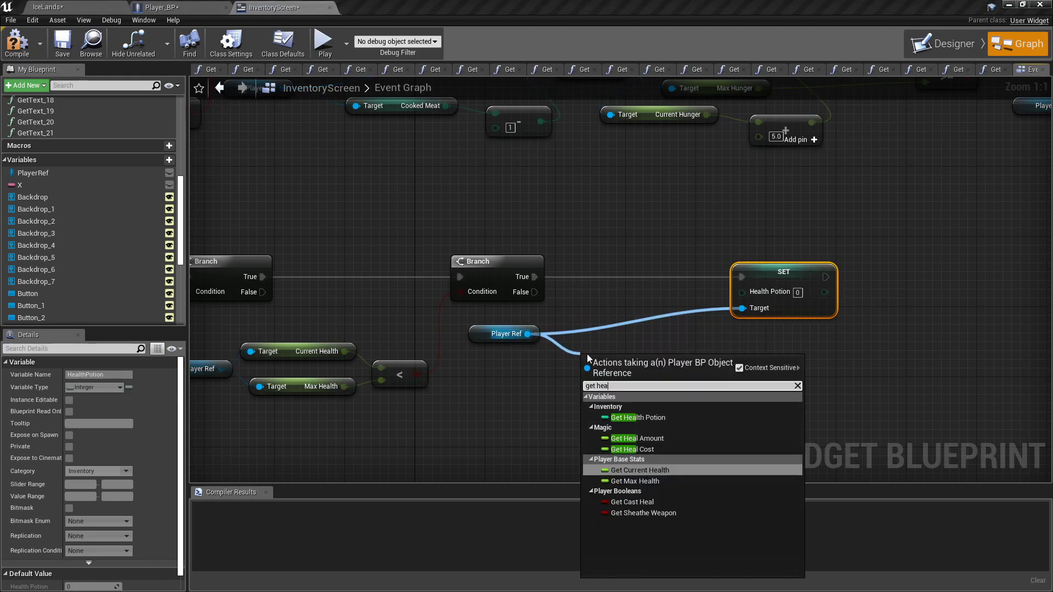
# On True, set Health Potion to its count minus 1, then chain Set Current Health
pyautogui.click(635, 417)
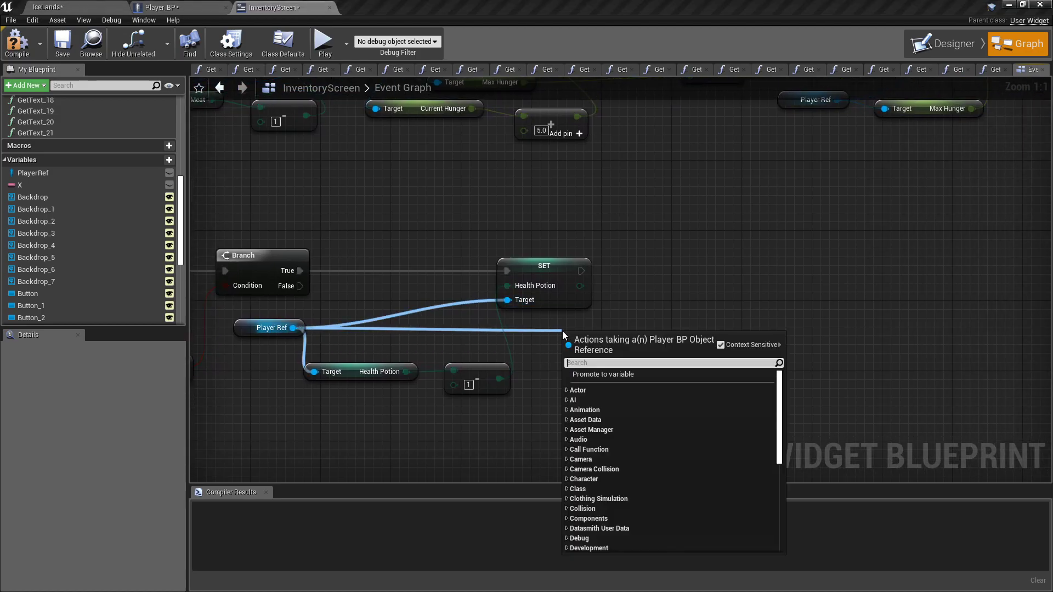
pyautogui.write('set current h')
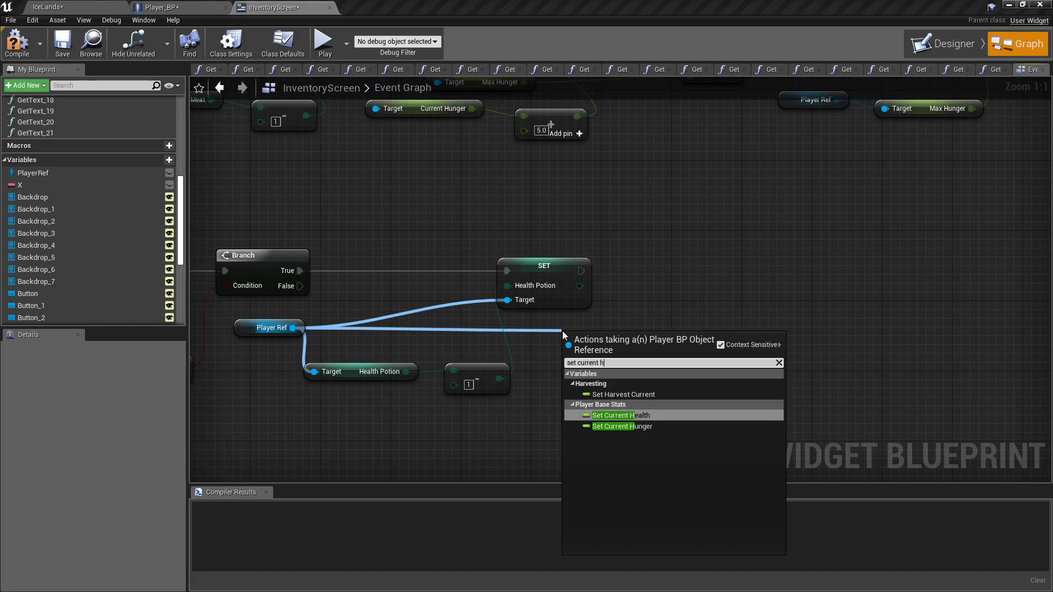
pyautogui.click(619, 415)
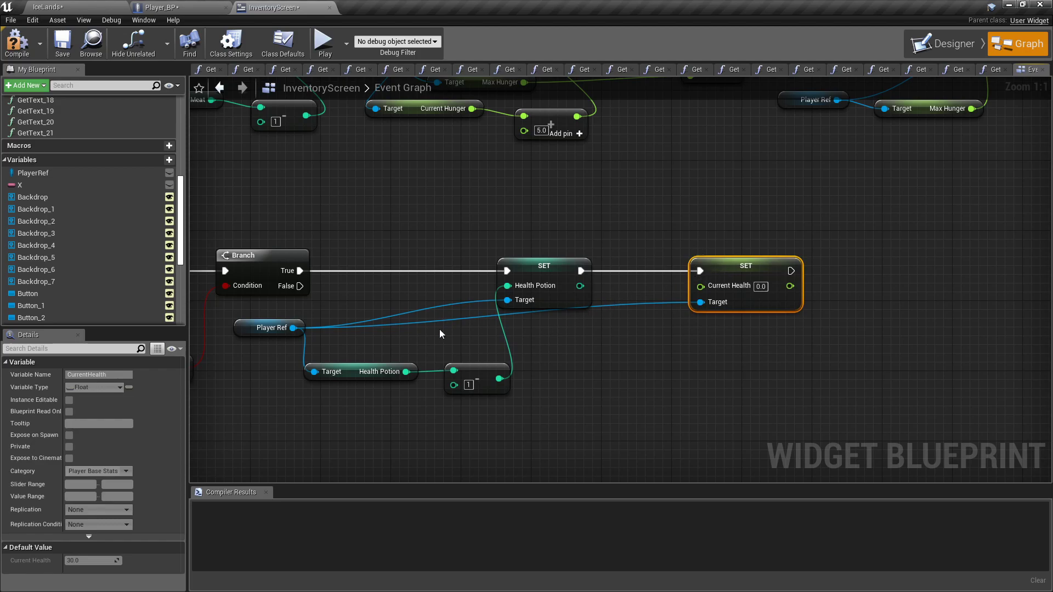
pyautogui.moveTo(368, 233)
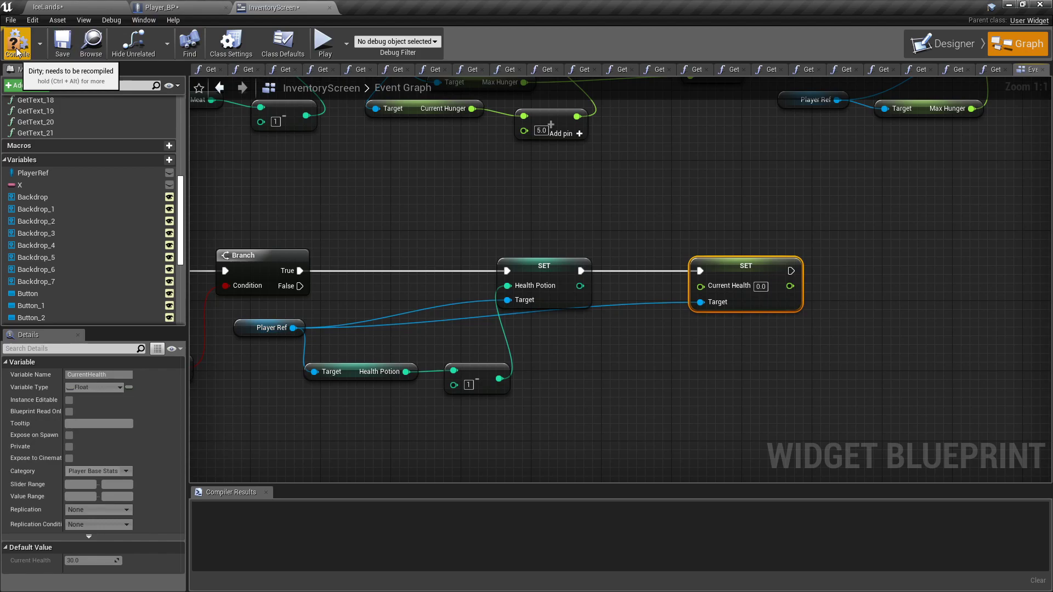
# Compile InventoryScreen and give Player_BP a float HealthPotionPotency with default 20.0
pyautogui.click(17, 43)
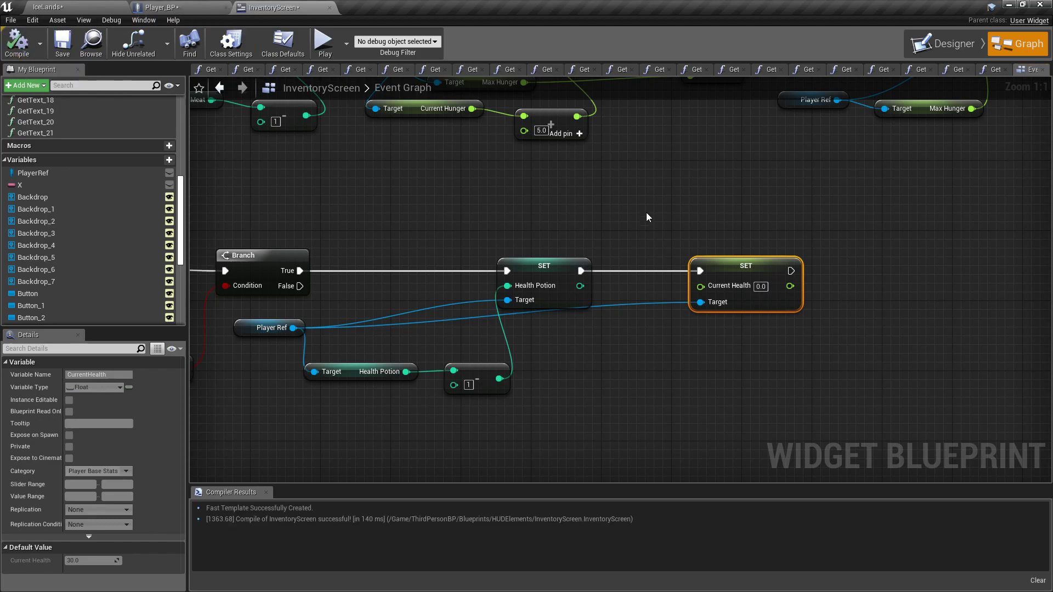
pyautogui.click(161, 7)
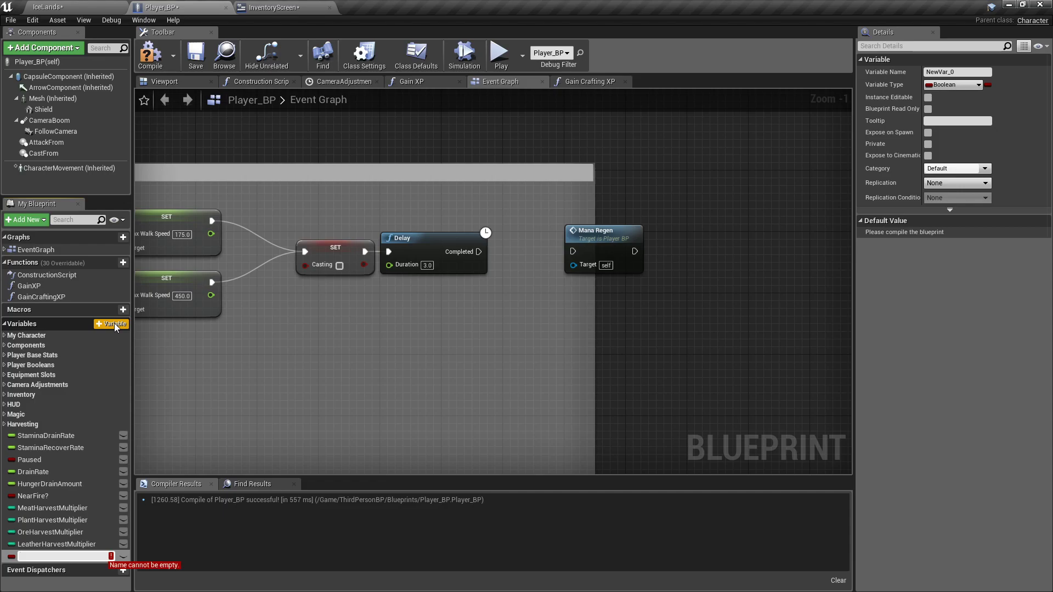
pyautogui.write('Potion')
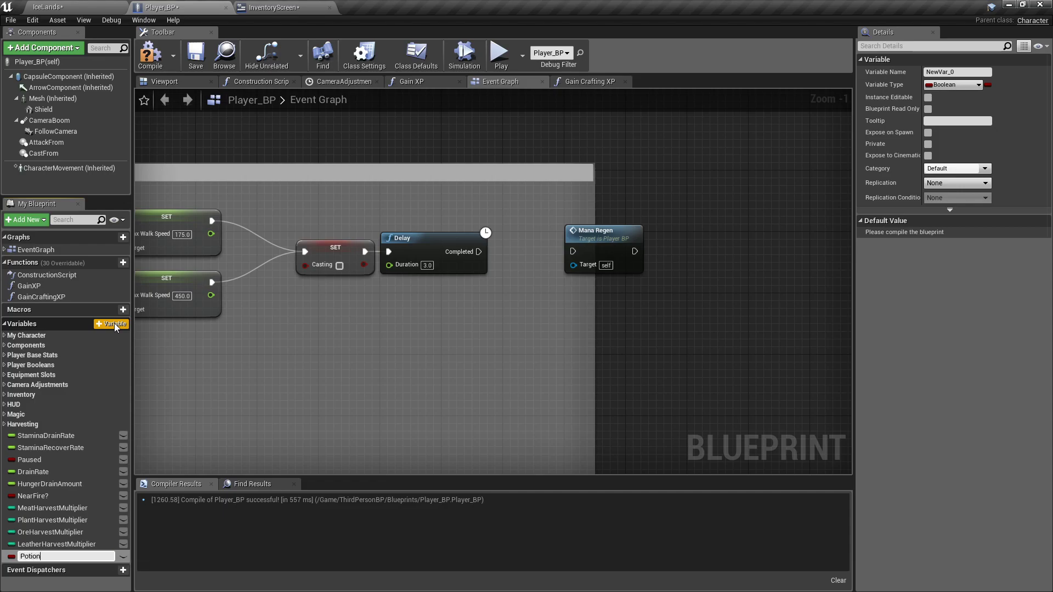
pyautogui.write('HealthPotionPotency')
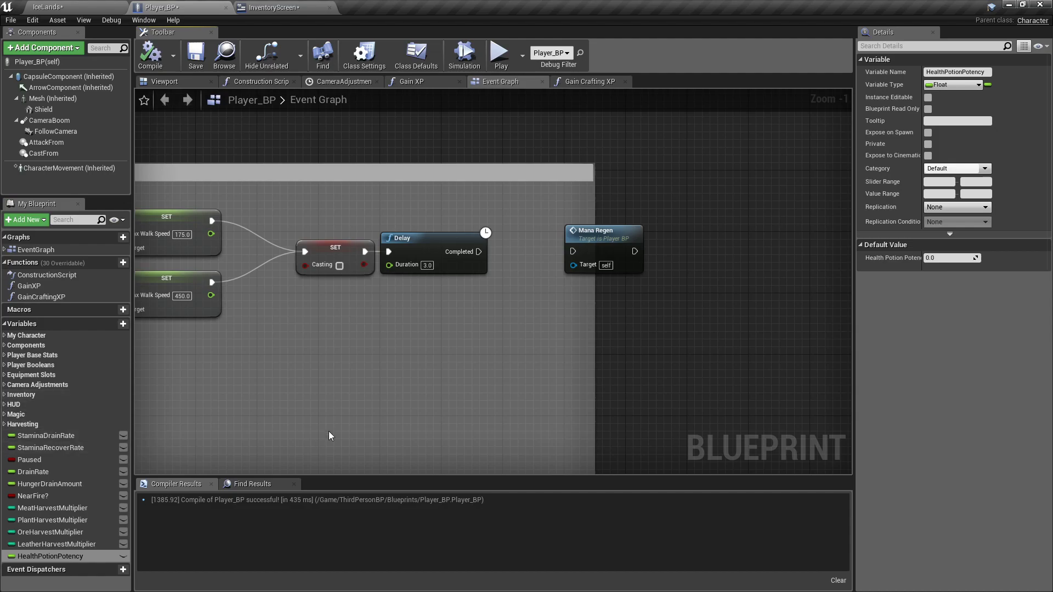
pyautogui.click(951, 258)
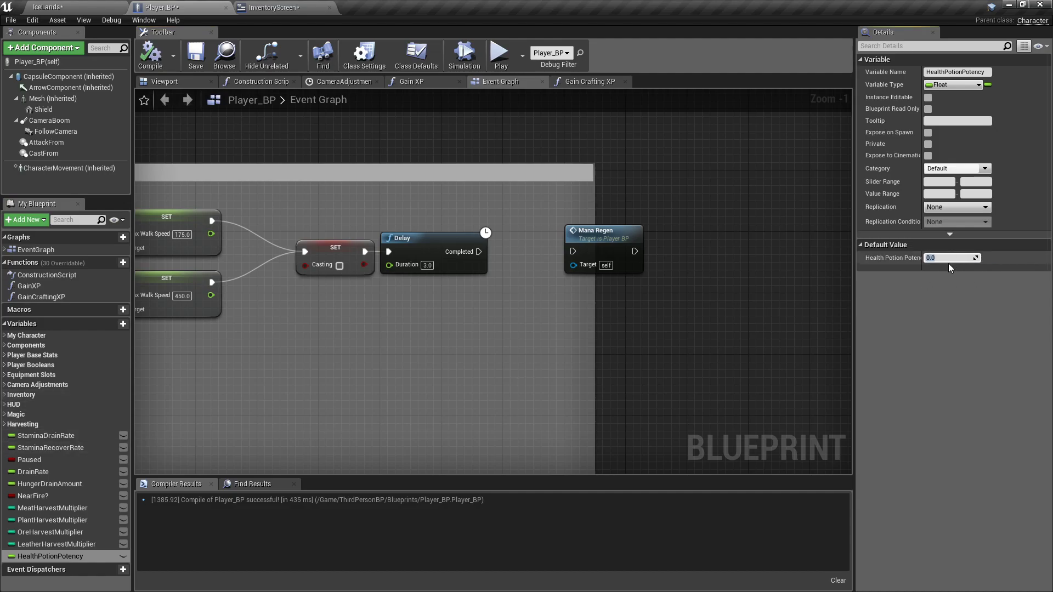
pyautogui.write('20.0')
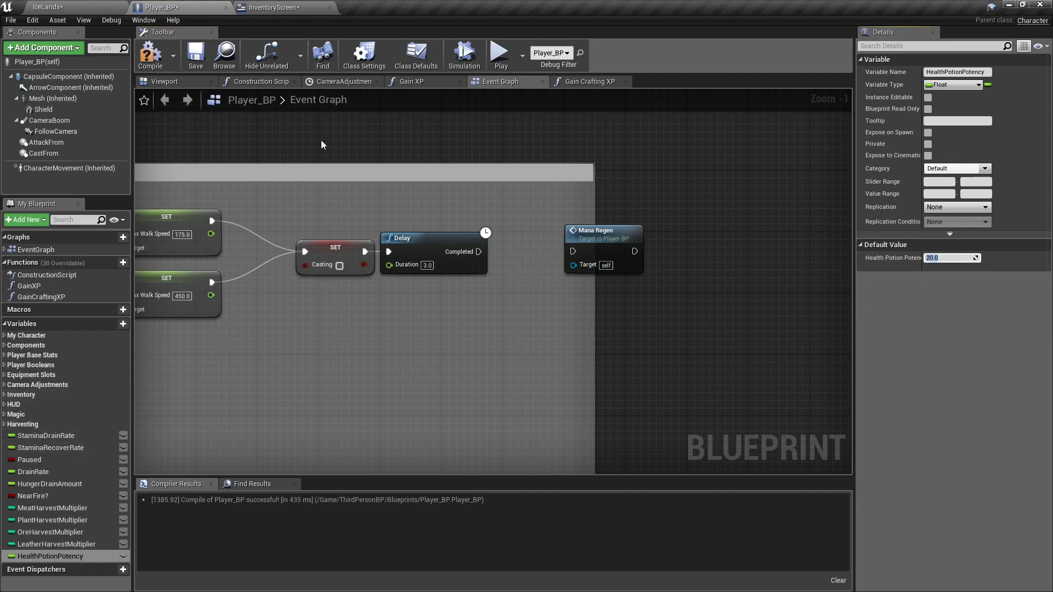
pyautogui.moveTo(275, 7)
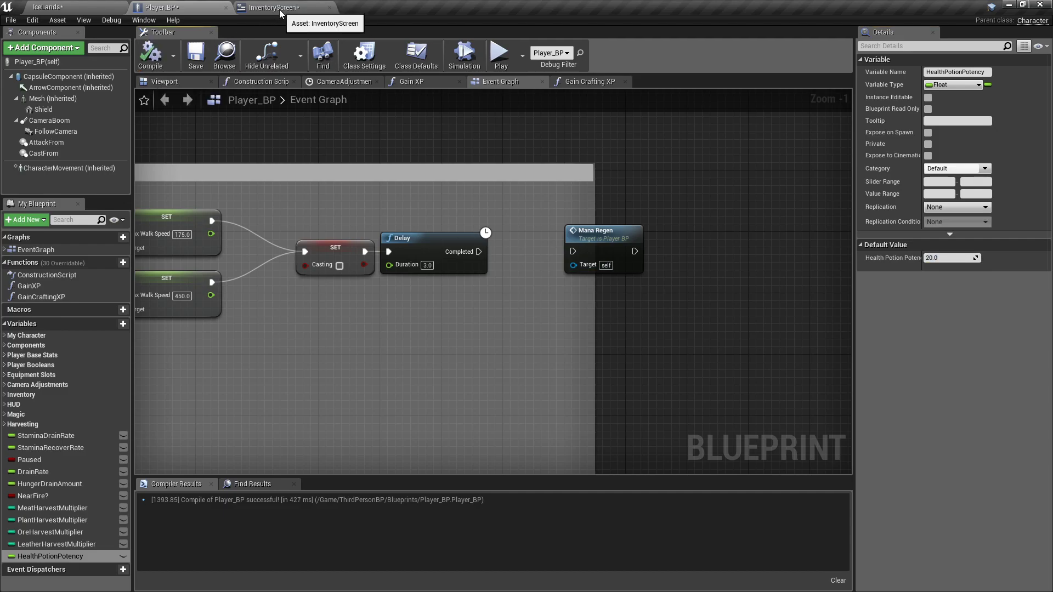
# Add Current Health and Health Potion Potency and plug the sum into SET Current Health
pyautogui.click(272, 7)
pyautogui.write('get health')
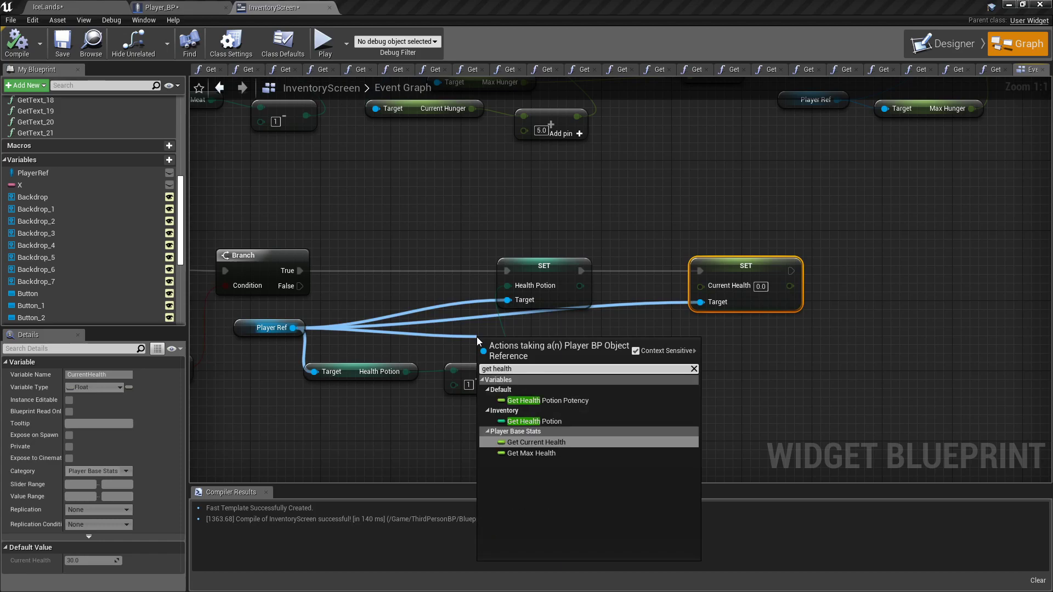
pyautogui.click(542, 401)
pyautogui.write('get cu')
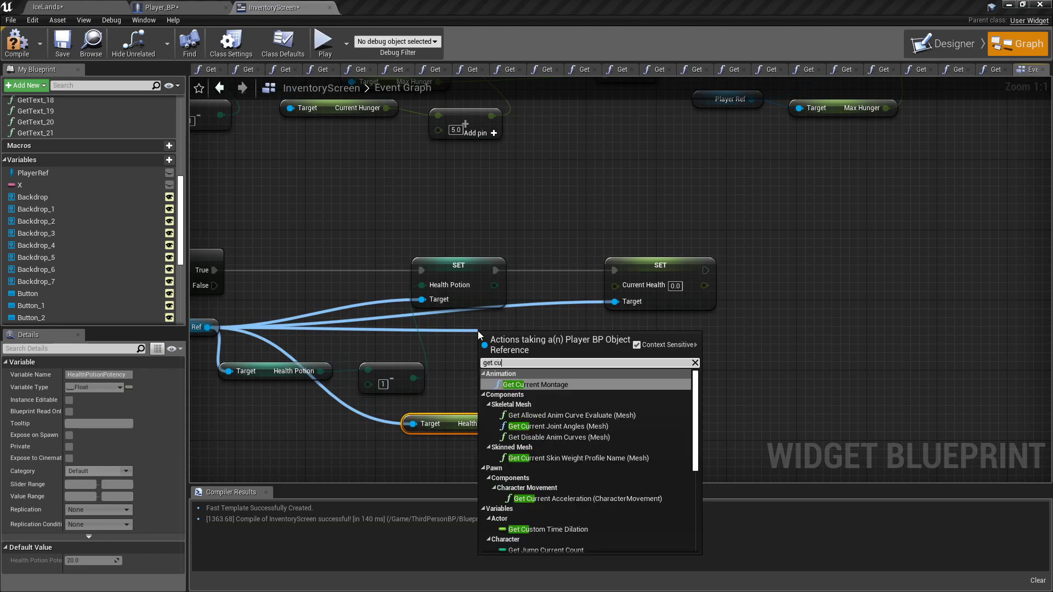
pyautogui.click(537, 384)
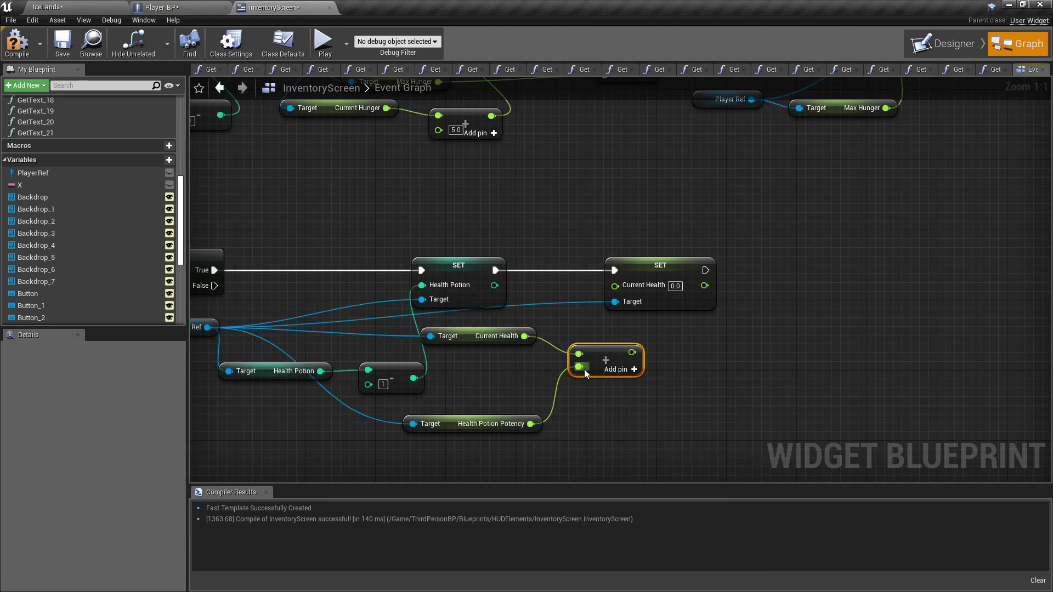
pyautogui.click(659, 264)
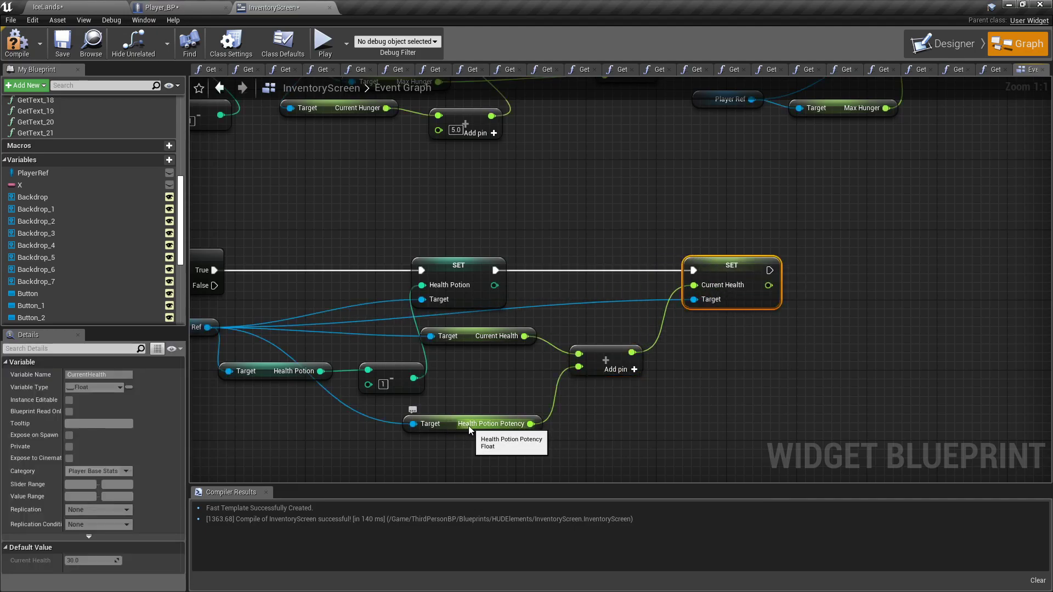
pyautogui.moveTo(676, 304)
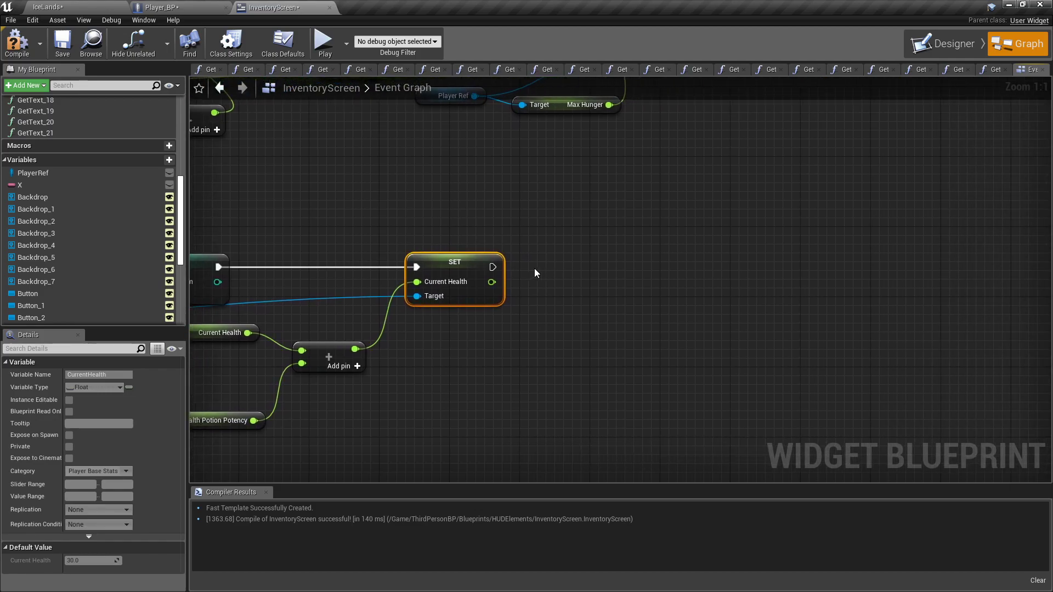
# Branch on new health >= Max Health; on True set Current Health to Max Health
pyautogui.moveTo(492, 281); pyautogui.dragTo(531, 289)
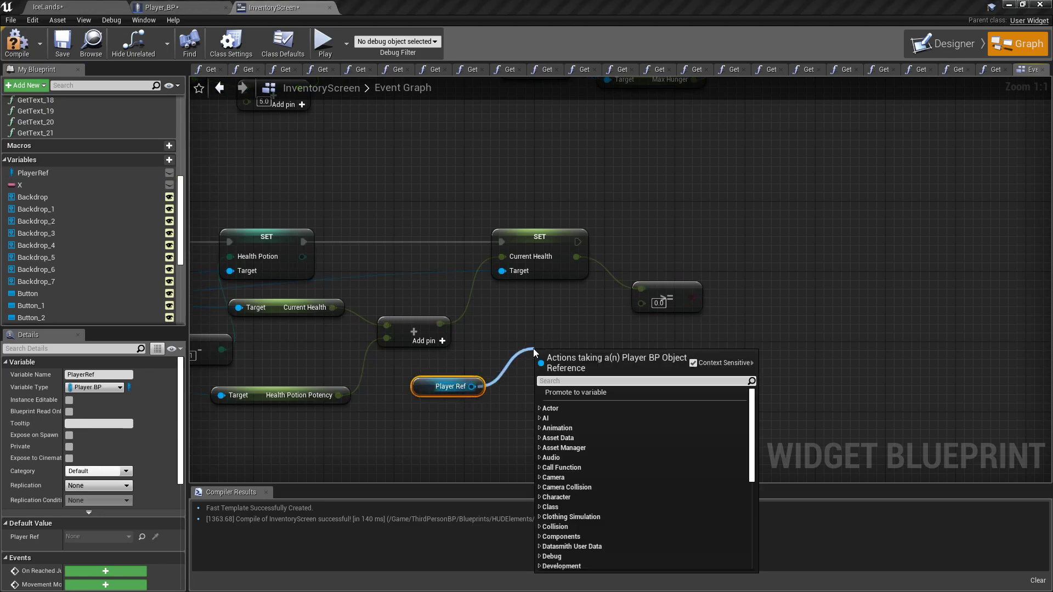
pyautogui.write('max health')
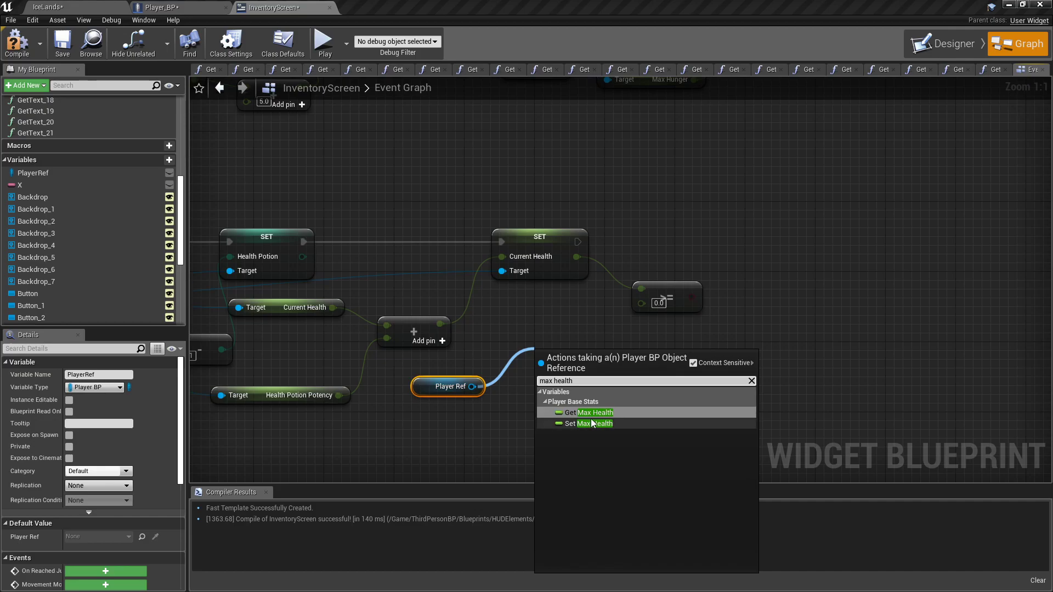
pyautogui.click(593, 412)
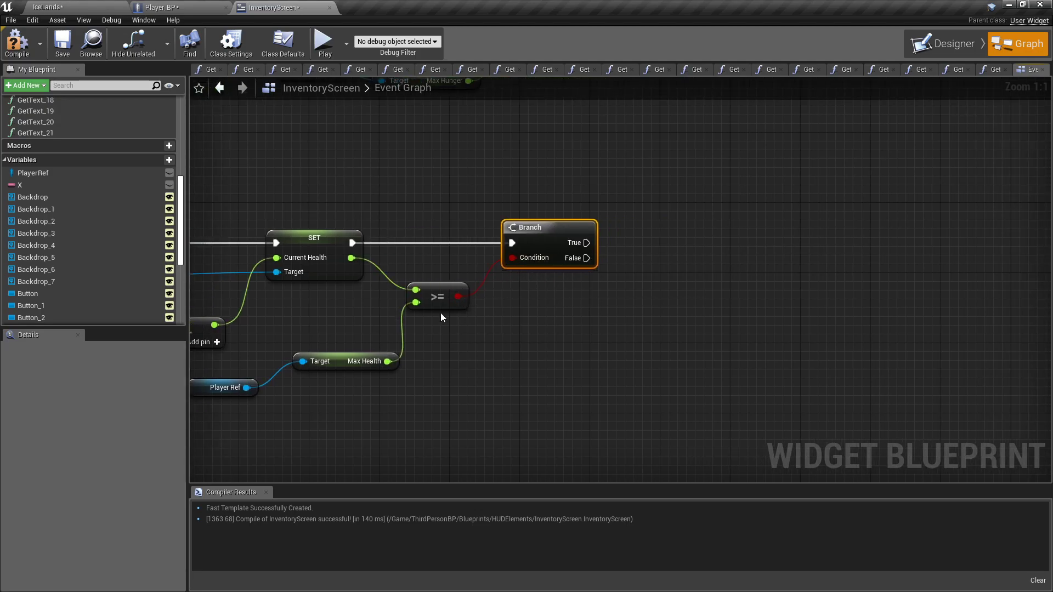
pyautogui.moveTo(257, 388); pyautogui.dragTo(446, 395)
pyautogui.write('set current')
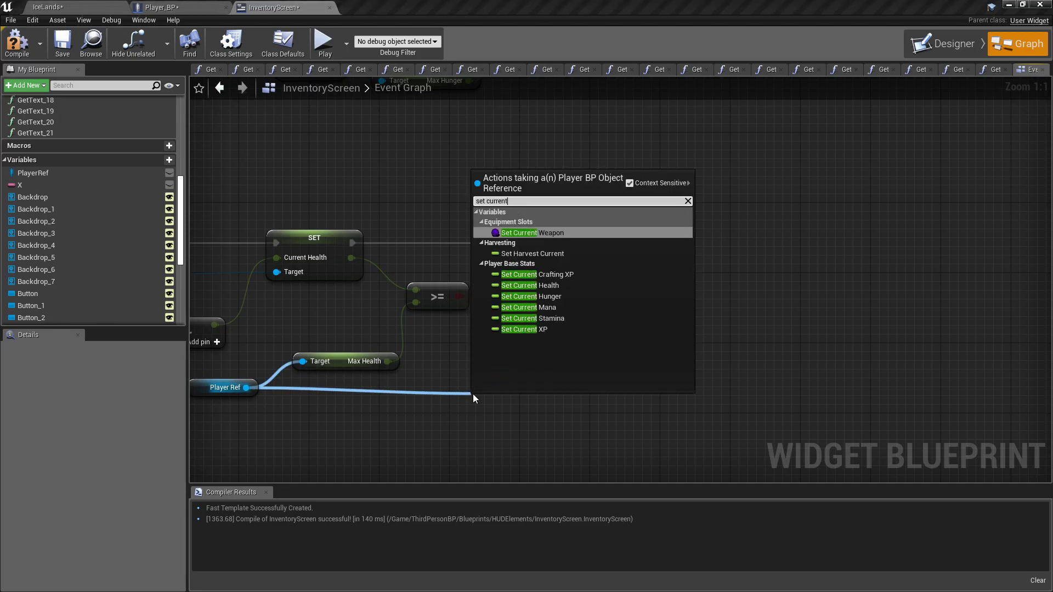
pyautogui.click(519, 285)
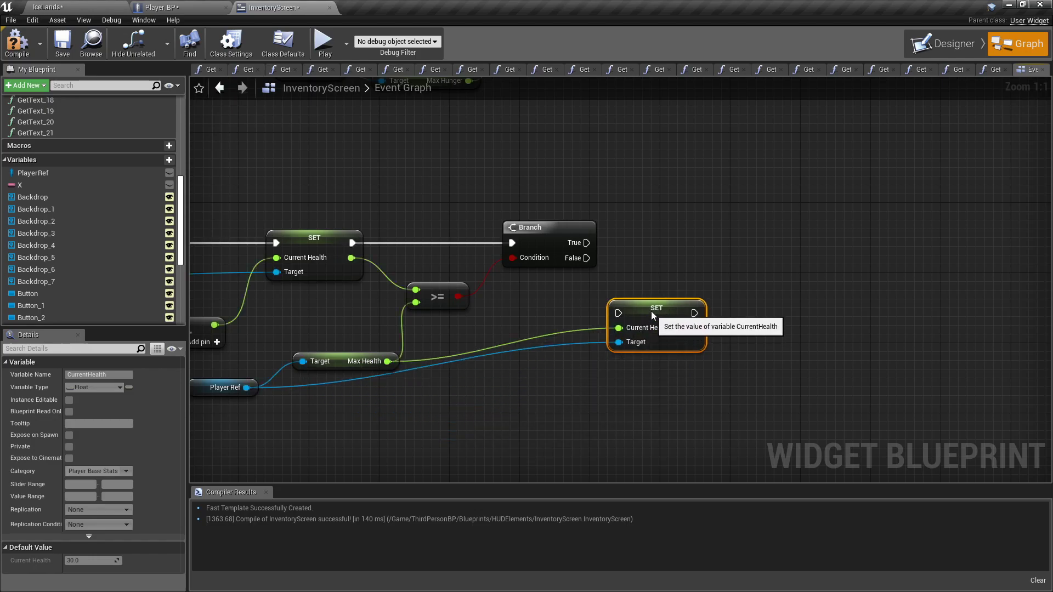
pyautogui.moveTo(656, 308); pyautogui.dragTo(691, 263)
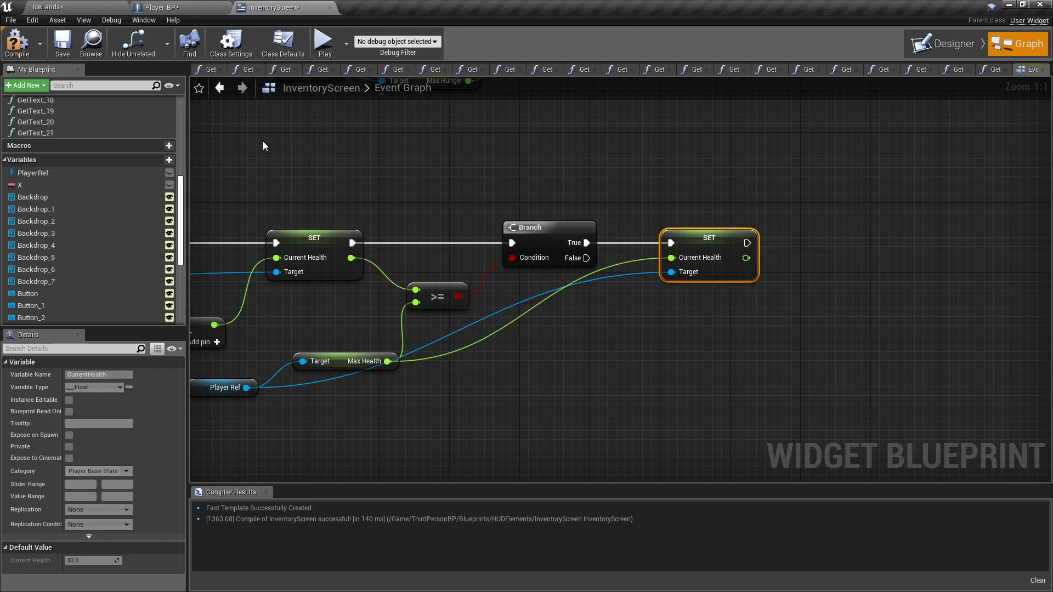
# Zoom out over the graph, play-test the potion in IceLands, then stop
pyautogui.scroll(-3)
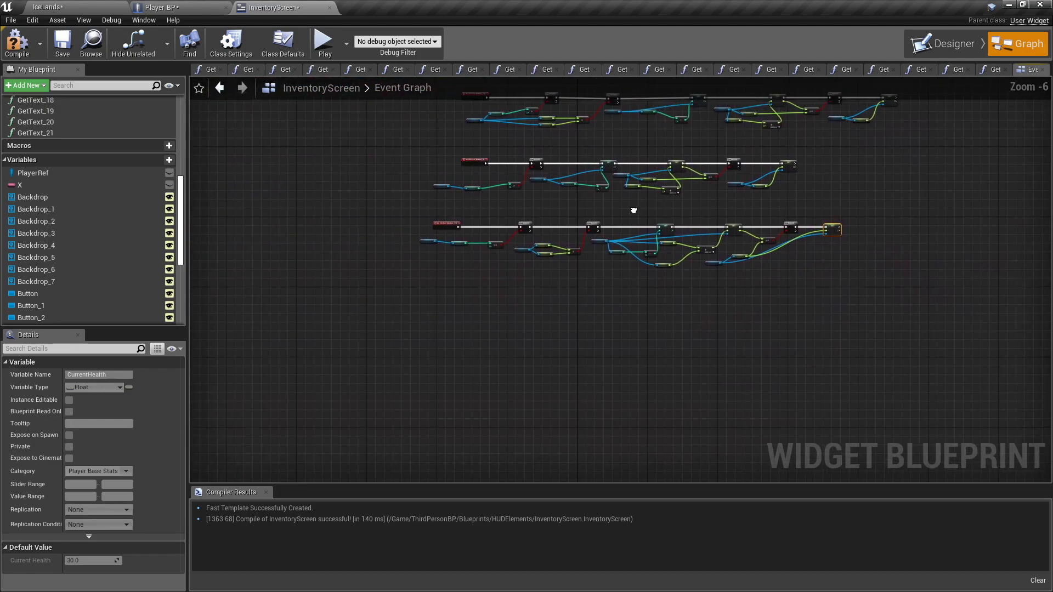
pyautogui.moveTo(47, 8)
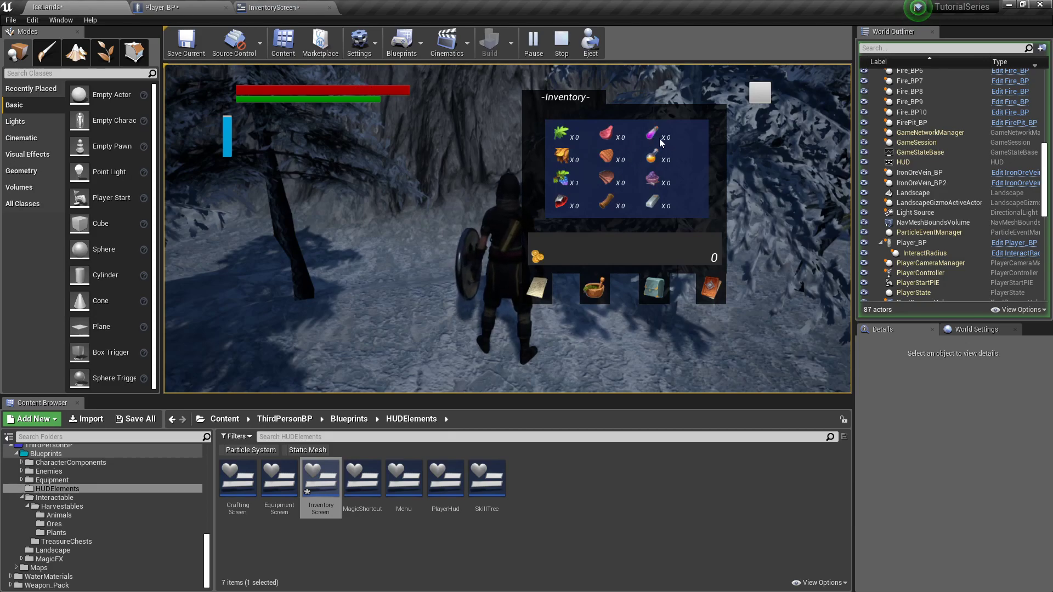
pyautogui.click(560, 41)
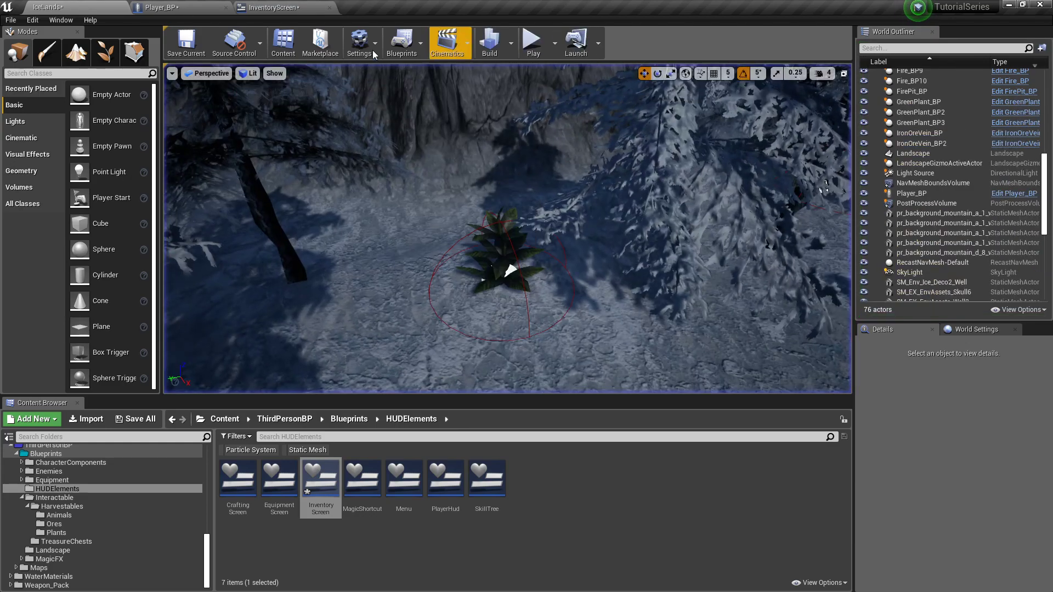
# Duplicate HealthPotionPotency as ManaPotionPotency (default 20) in Player_BP and compile
pyautogui.click(272, 7)
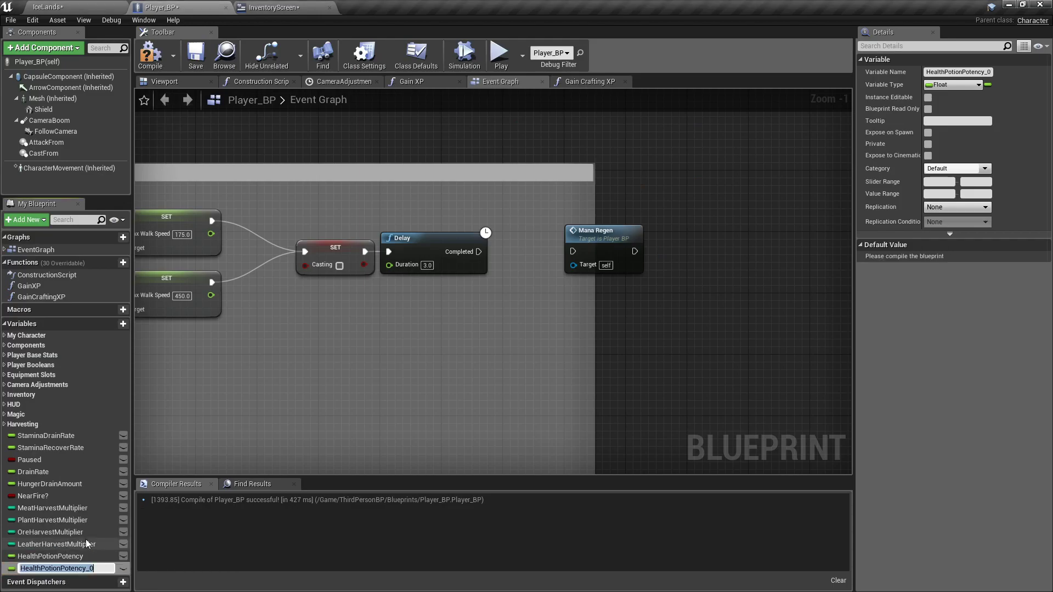
pyautogui.write('ManaPotion')
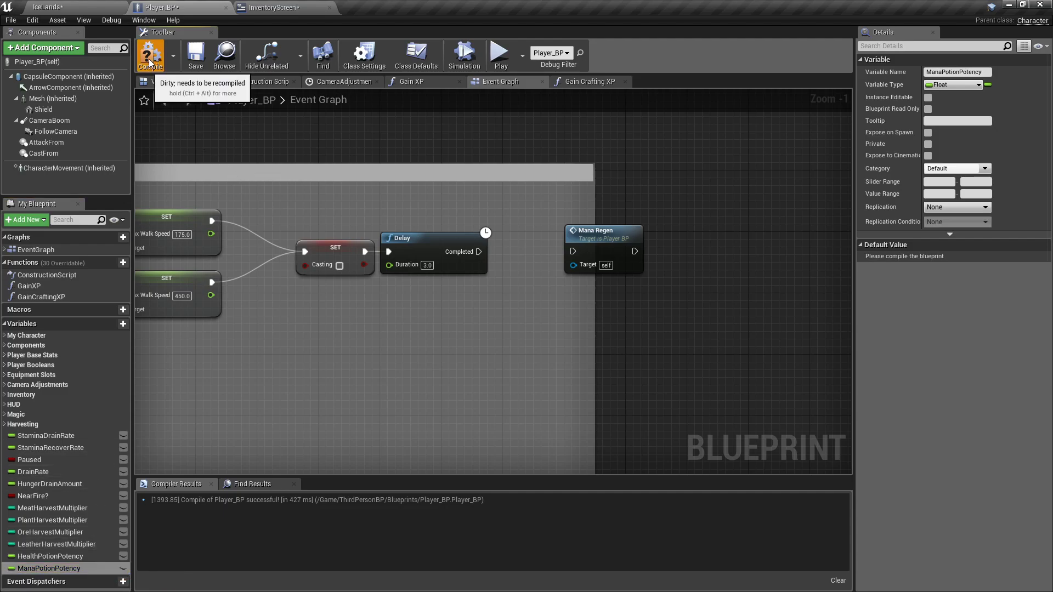
pyautogui.click(150, 54)
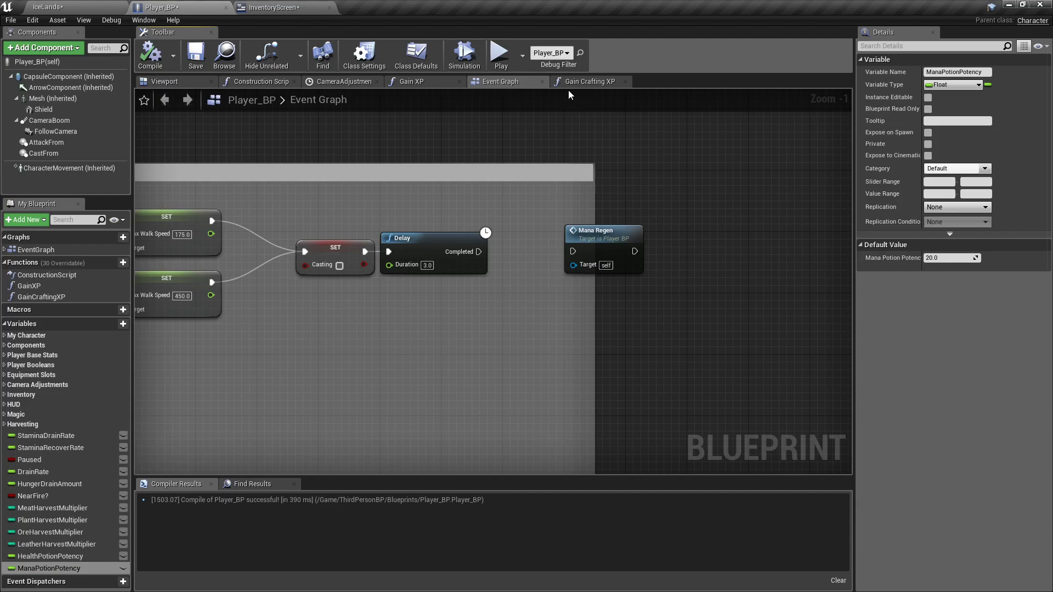
pyautogui.click(270, 7)
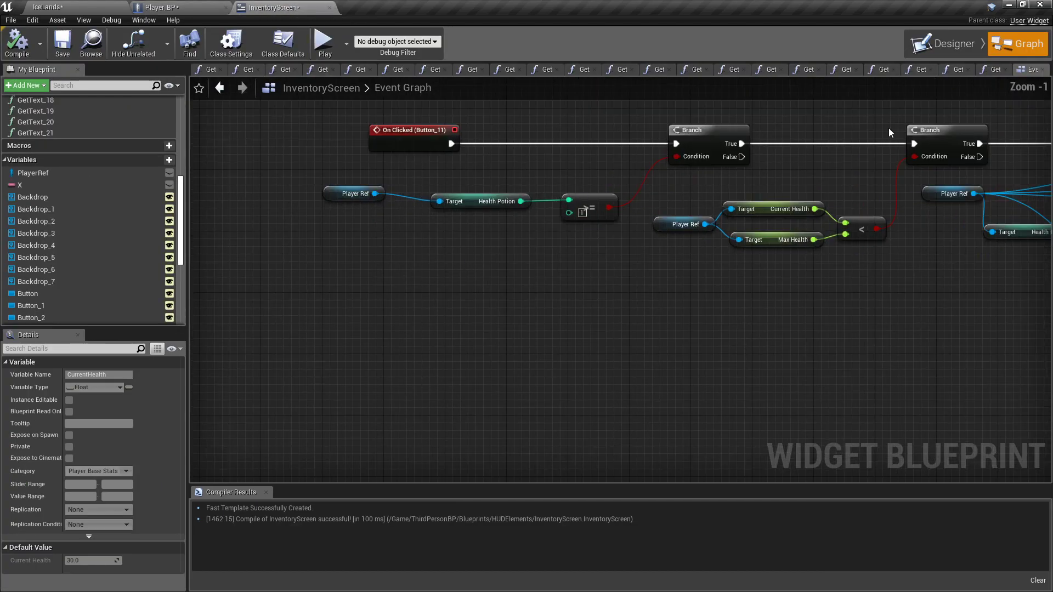
# In the Designer view, select Button_12 and add its On Clicked event
pyautogui.click(951, 43)
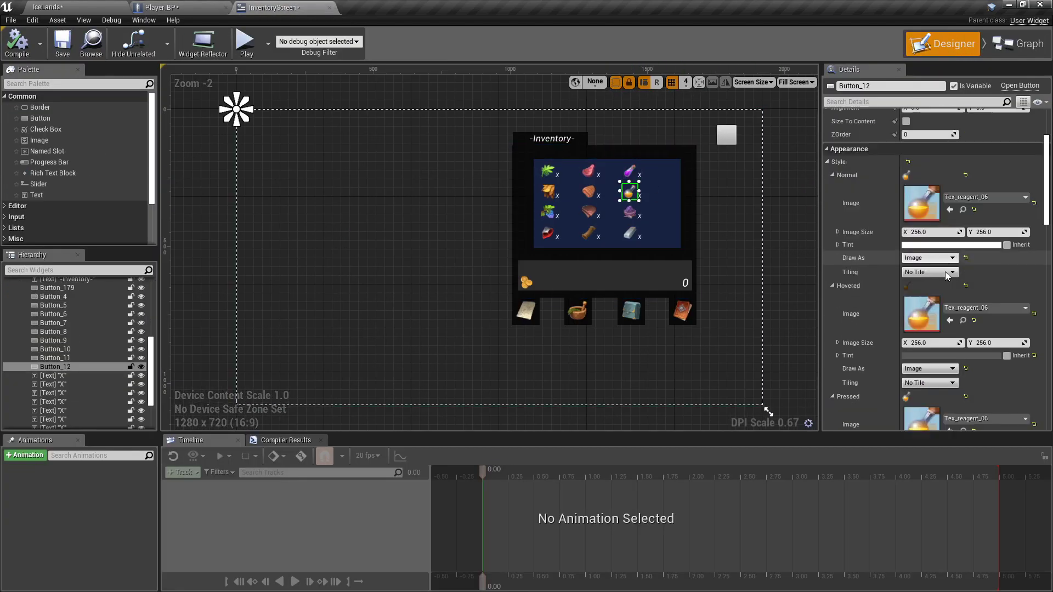
pyautogui.scroll(-3)
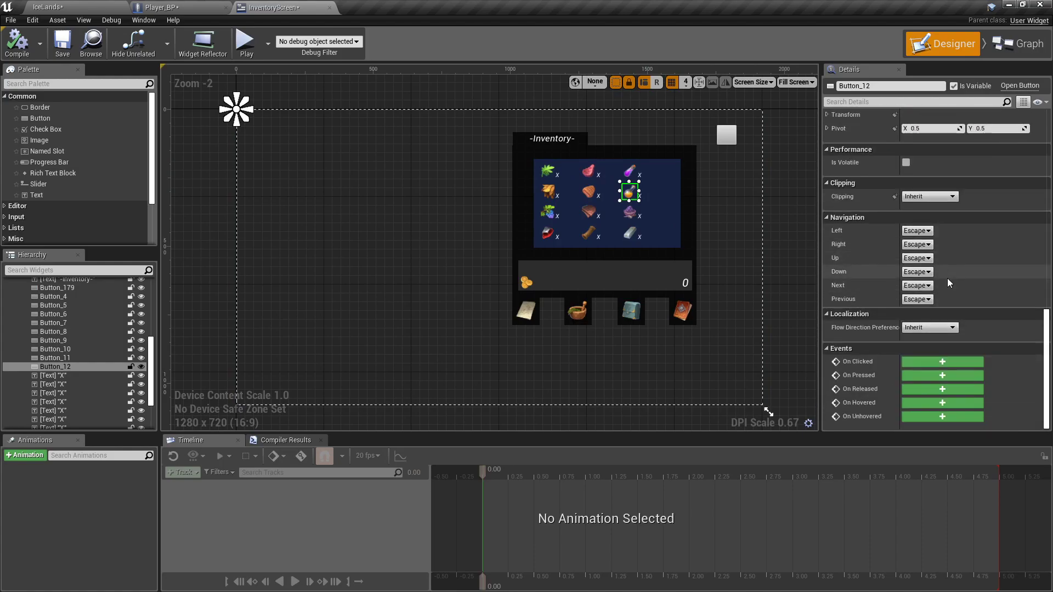
pyautogui.click(1018, 43)
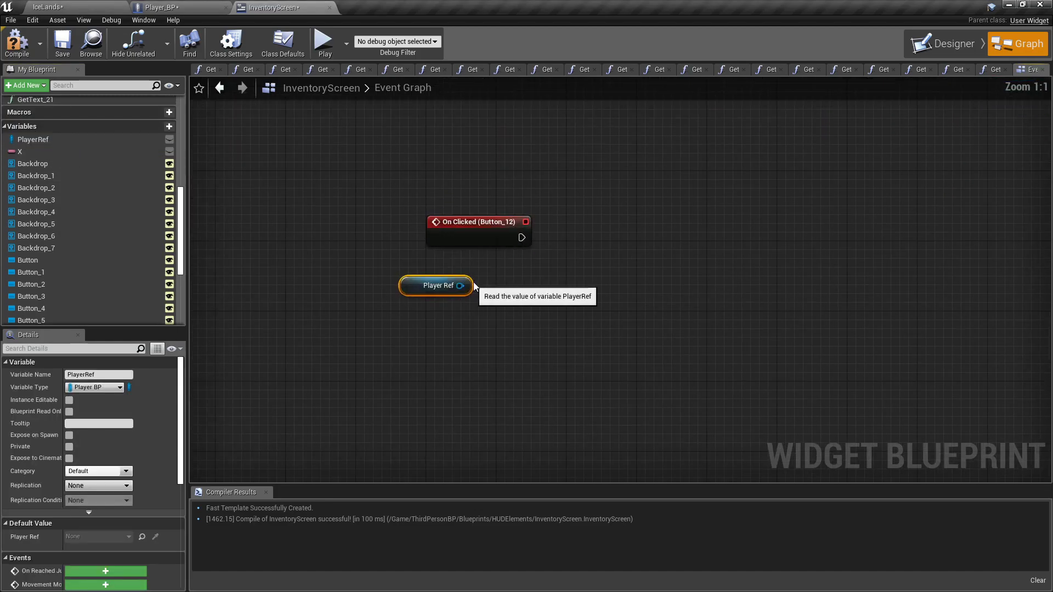
# Branch Button_12's On Clicked on Mana Potion count greater than 0
pyautogui.moveTo(460, 285); pyautogui.dragTo(487, 335)
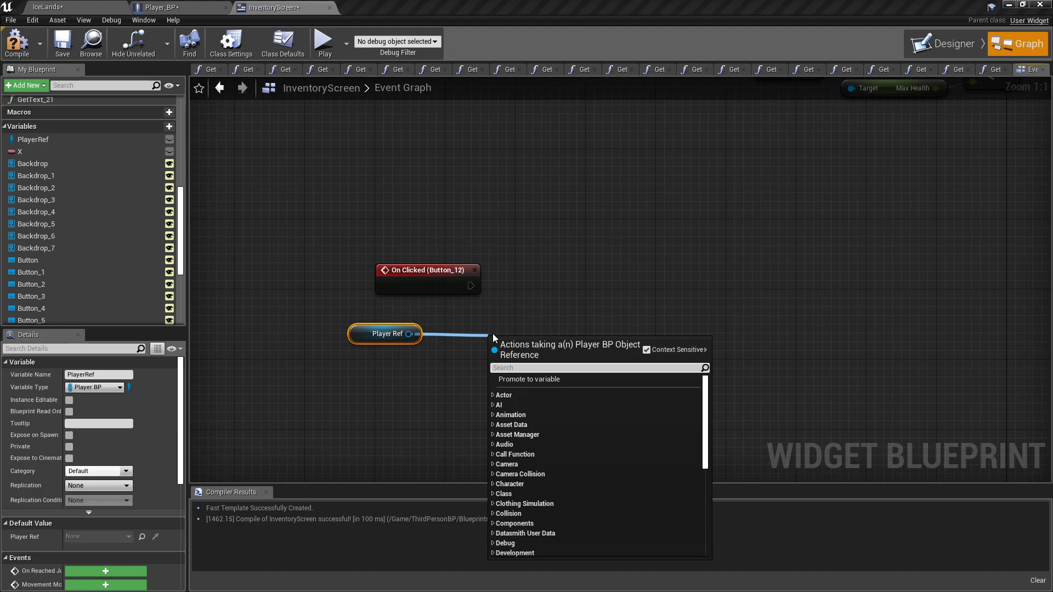
pyautogui.write('get mana pot')
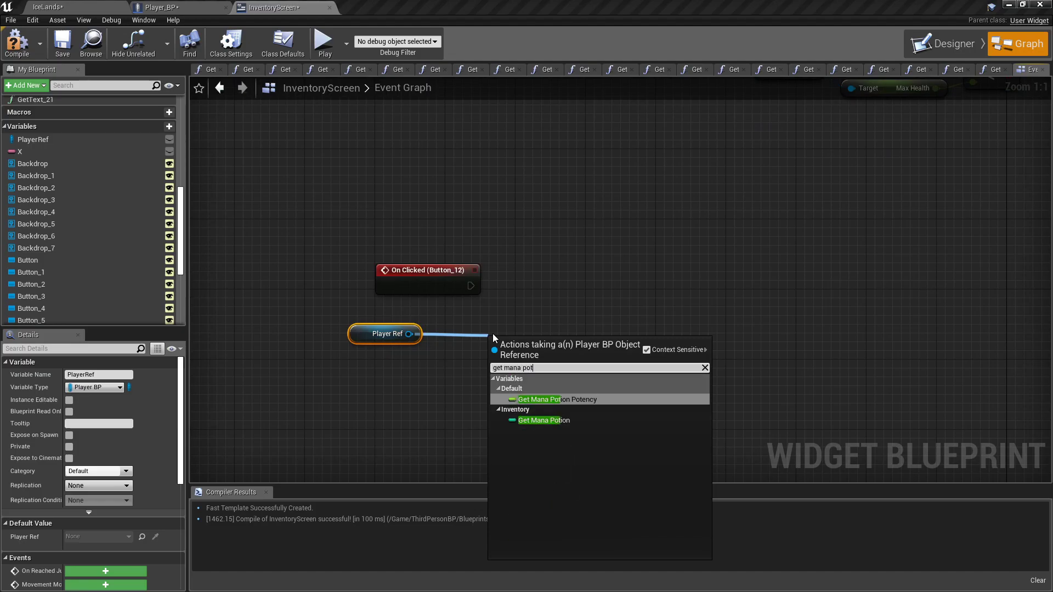
pyautogui.click(544, 420)
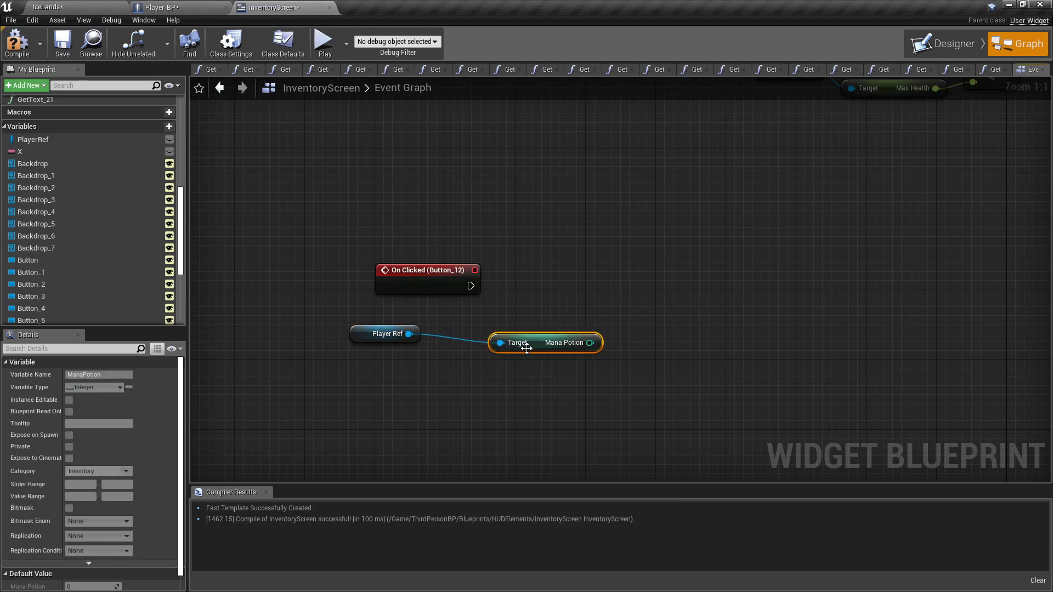
pyautogui.moveTo(590, 342); pyautogui.dragTo(584, 335)
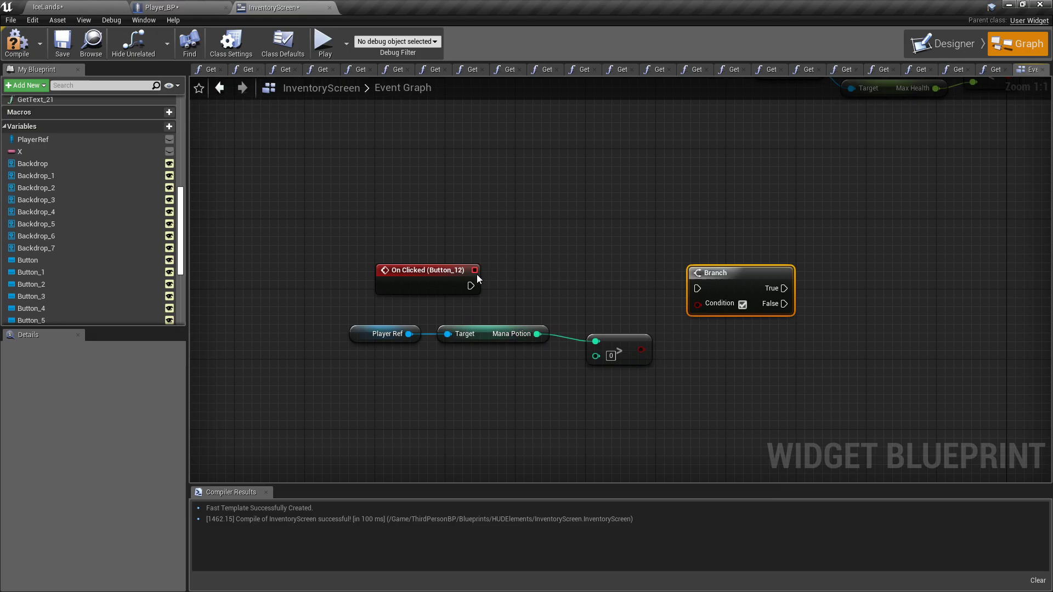
pyautogui.moveTo(471, 285); pyautogui.dragTo(697, 287)
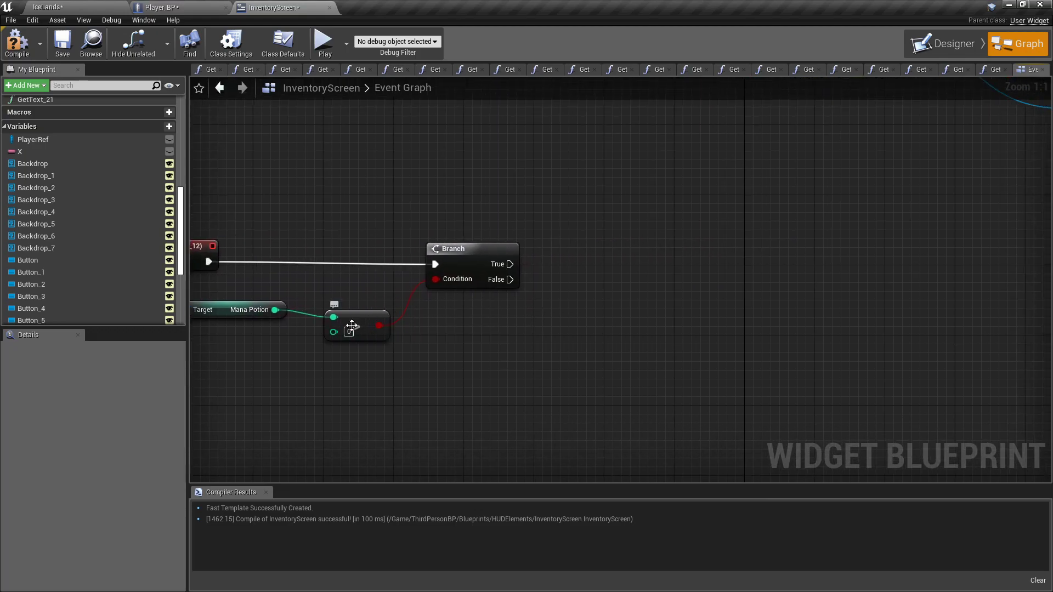
# Compare the player's Current Mana less than Max Mana for a second Branch
pyautogui.click(33, 139)
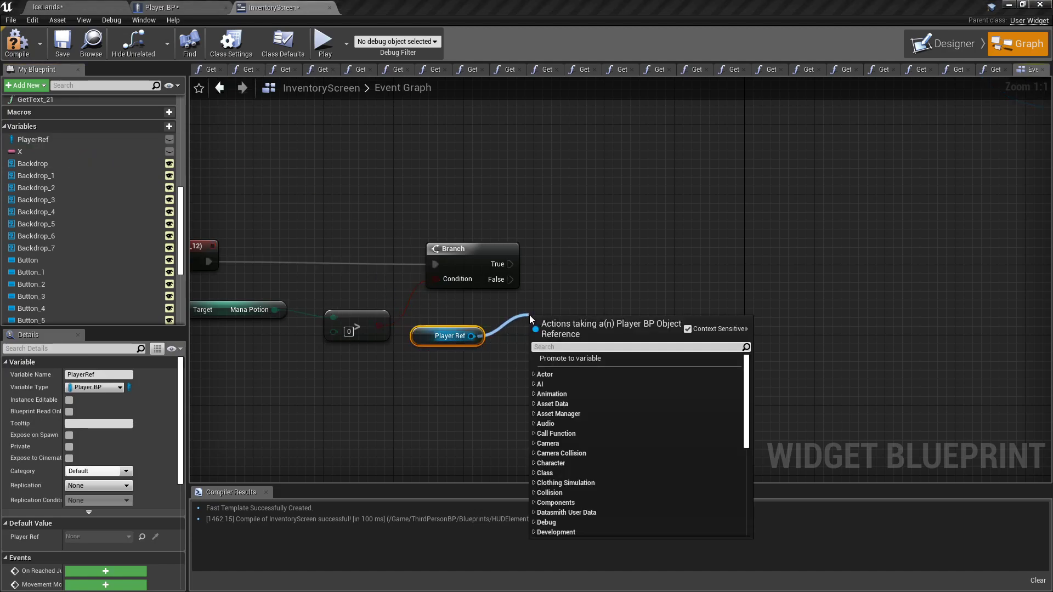
pyautogui.write('get current mana')
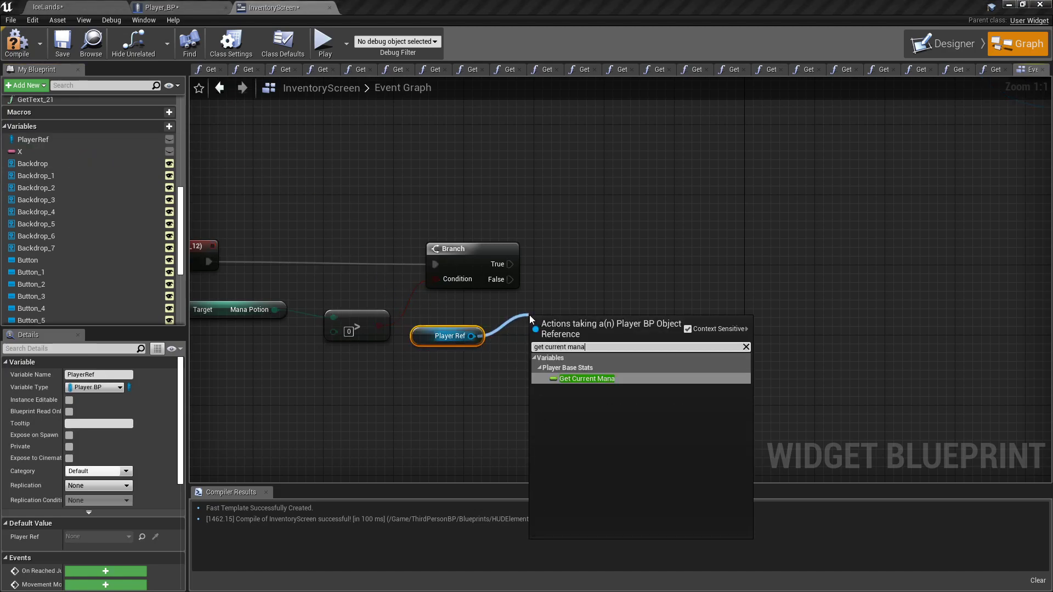
pyautogui.click(586, 379)
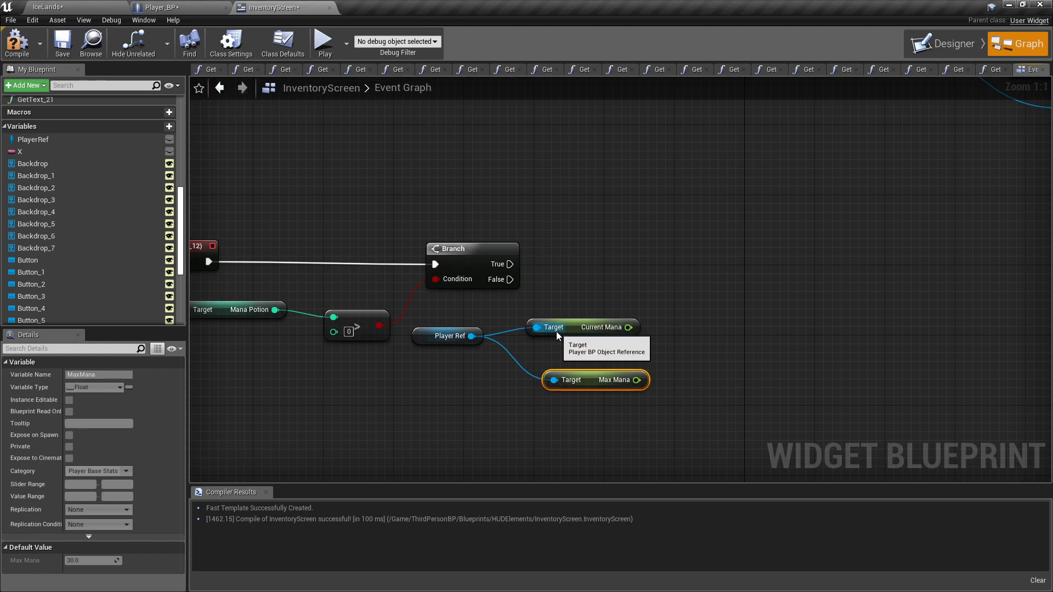
pyautogui.moveTo(625, 326); pyautogui.dragTo(671, 339)
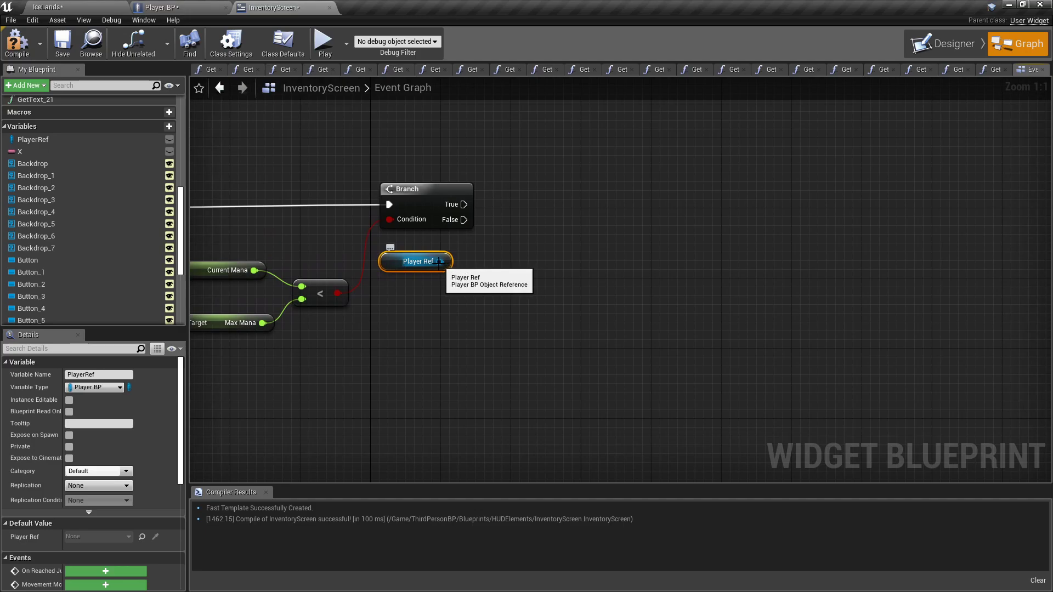
pyautogui.moveTo(445, 261); pyautogui.dragTo(503, 261)
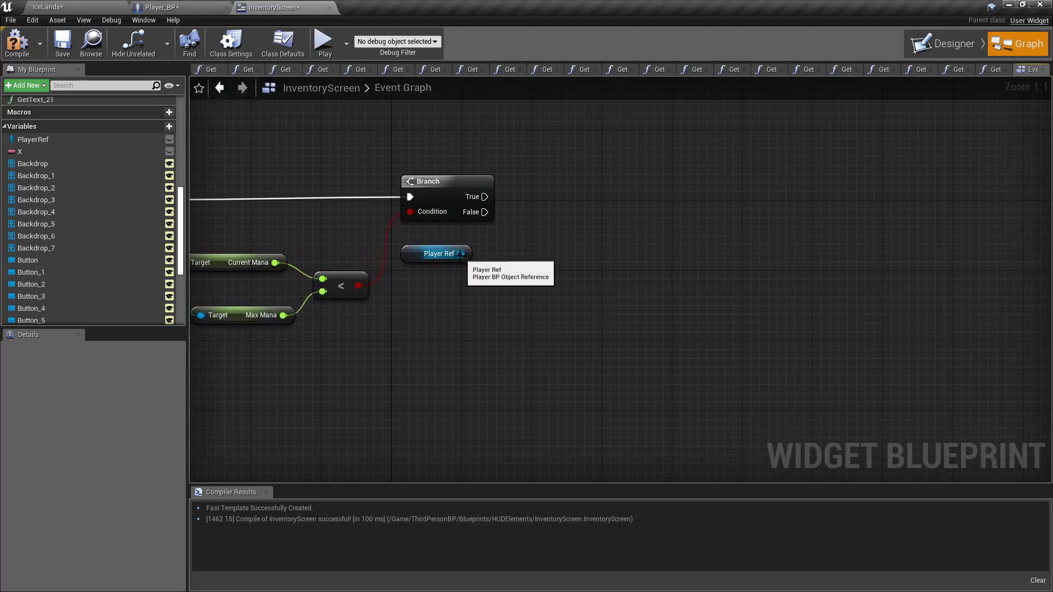
# Set Mana Potion to Mana Potion minus 1, followed by a Set Current Mana node
pyautogui.moveTo(461, 253); pyautogui.dragTo(527, 255)
pyautogui.write('set mana potio')
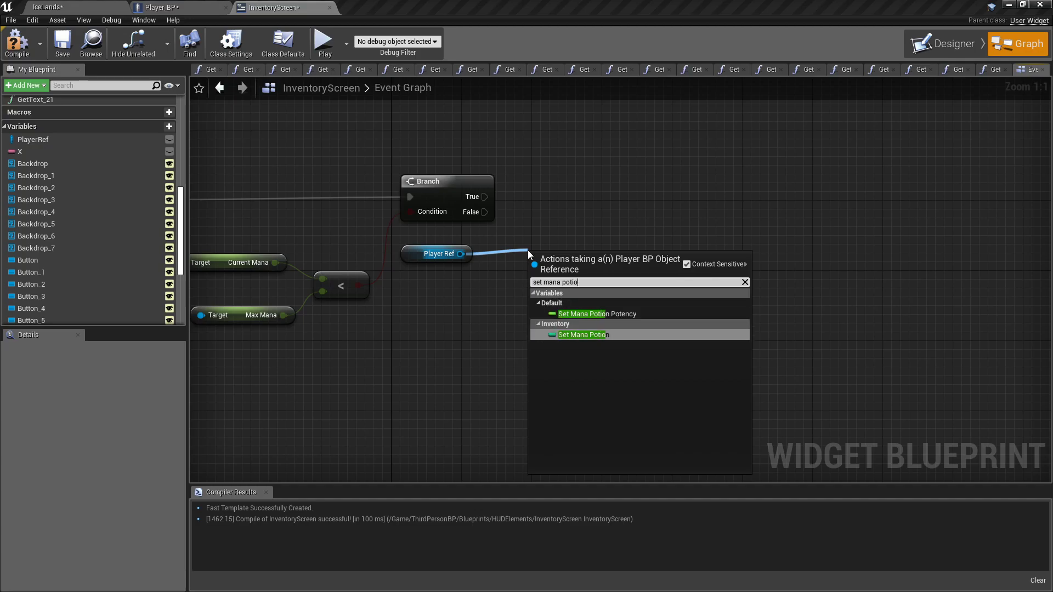
pyautogui.click(581, 334)
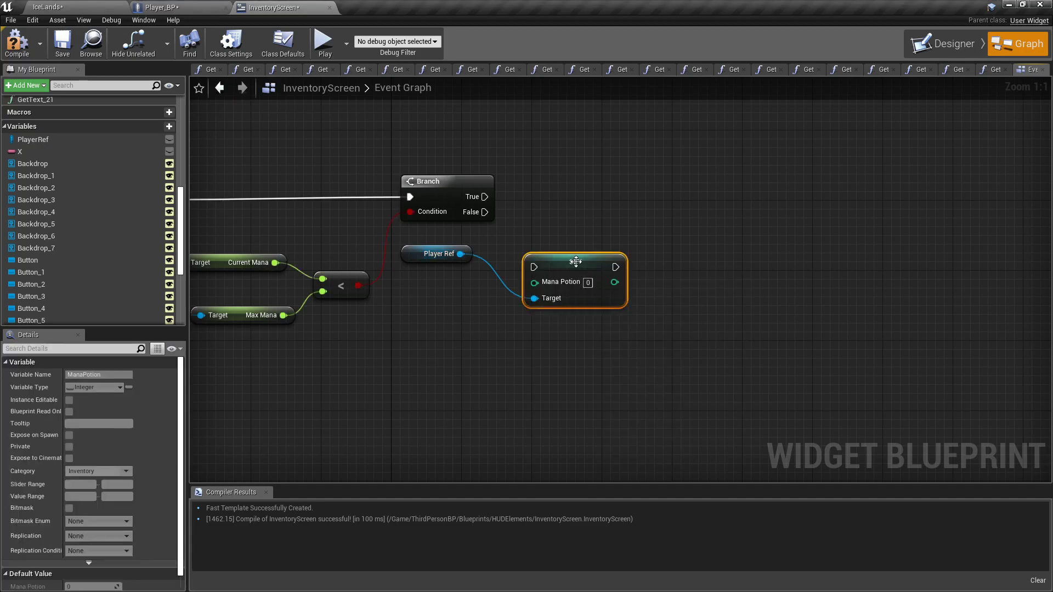
pyautogui.moveTo(574, 262); pyautogui.dragTo(697, 210)
pyautogui.write('get mana potion')
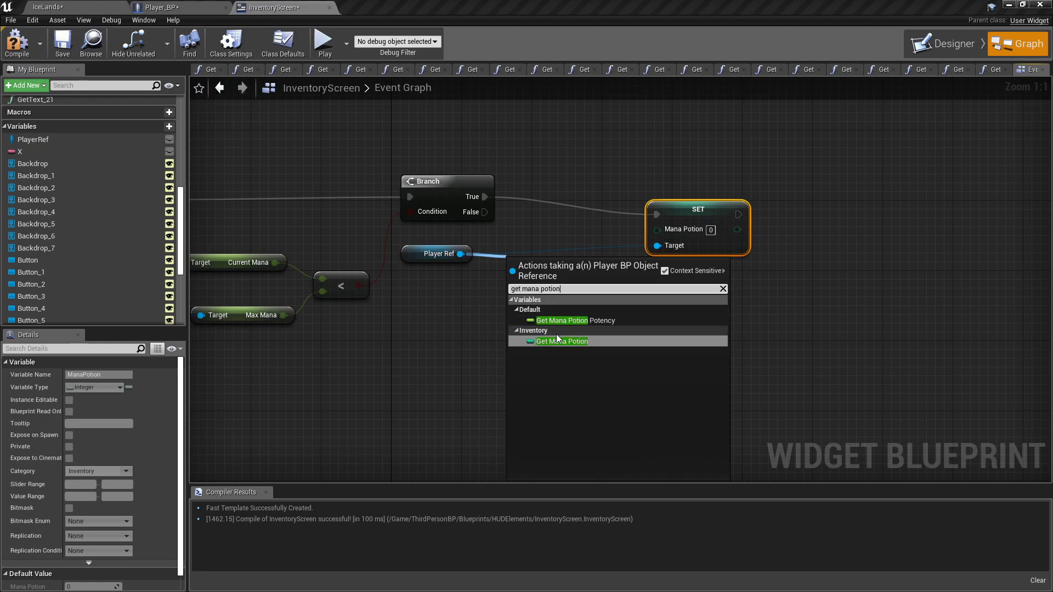
pyautogui.click(562, 341)
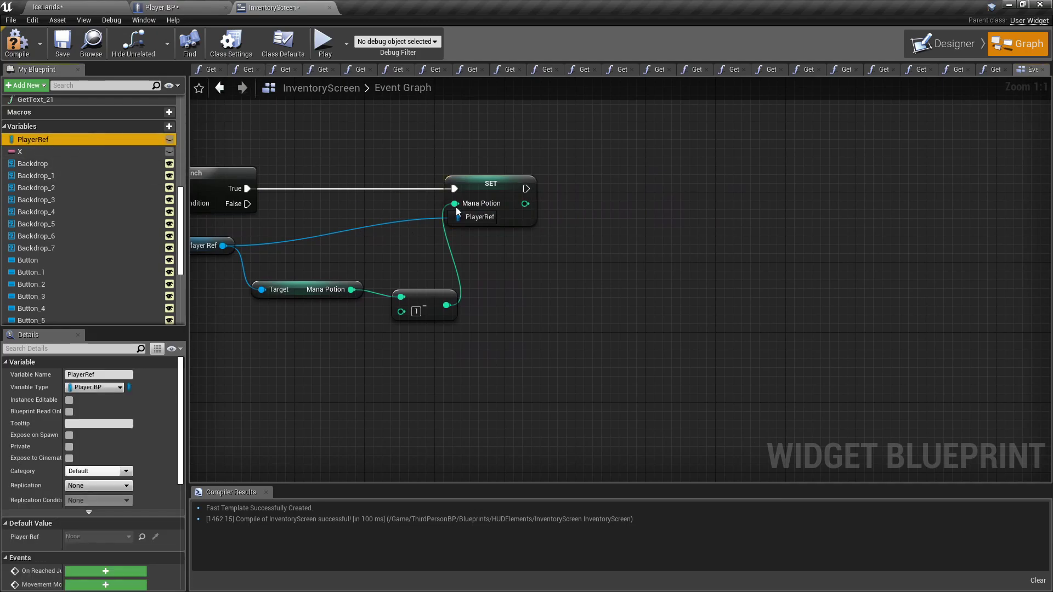
pyautogui.moveTo(459, 216); pyautogui.dragTo(553, 253)
pyautogui.write('set current')
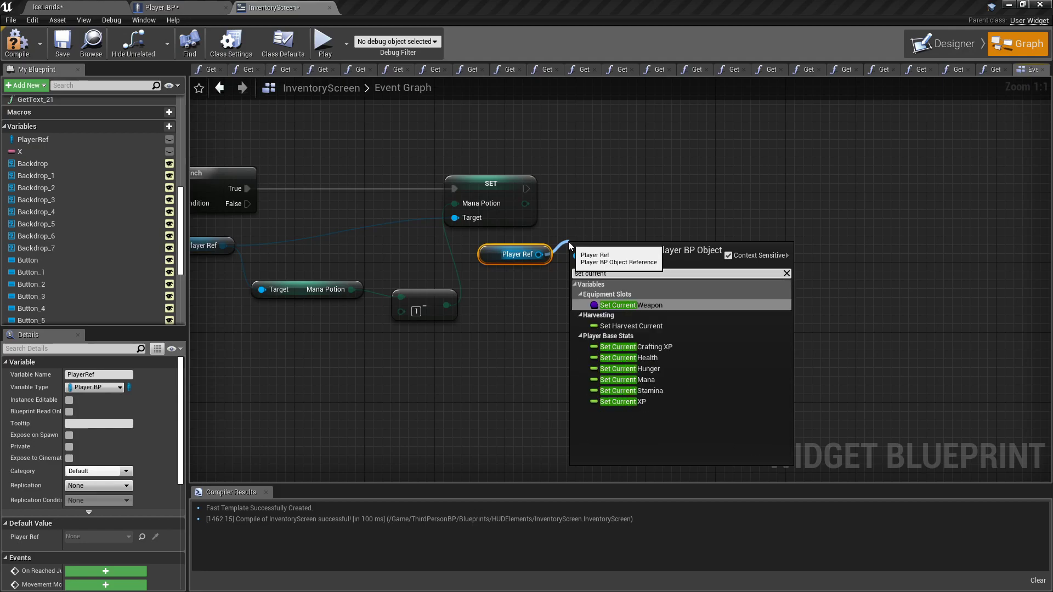
pyautogui.click(618, 379)
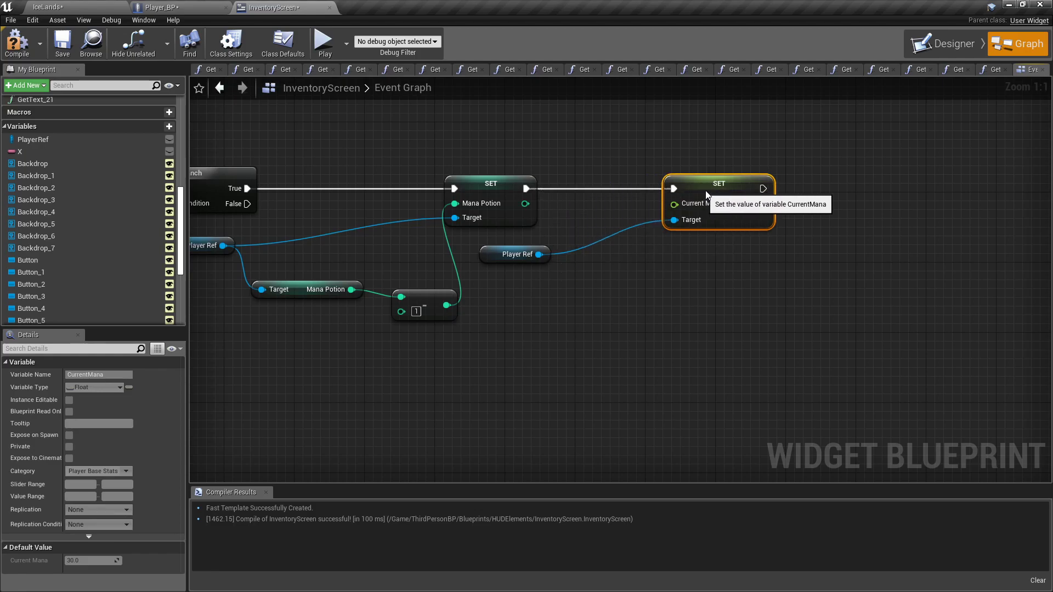
# Feed Current Mana plus Mana Potion Potency into Set Current Mana
pyautogui.moveTo(537, 254); pyautogui.dragTo(571, 275)
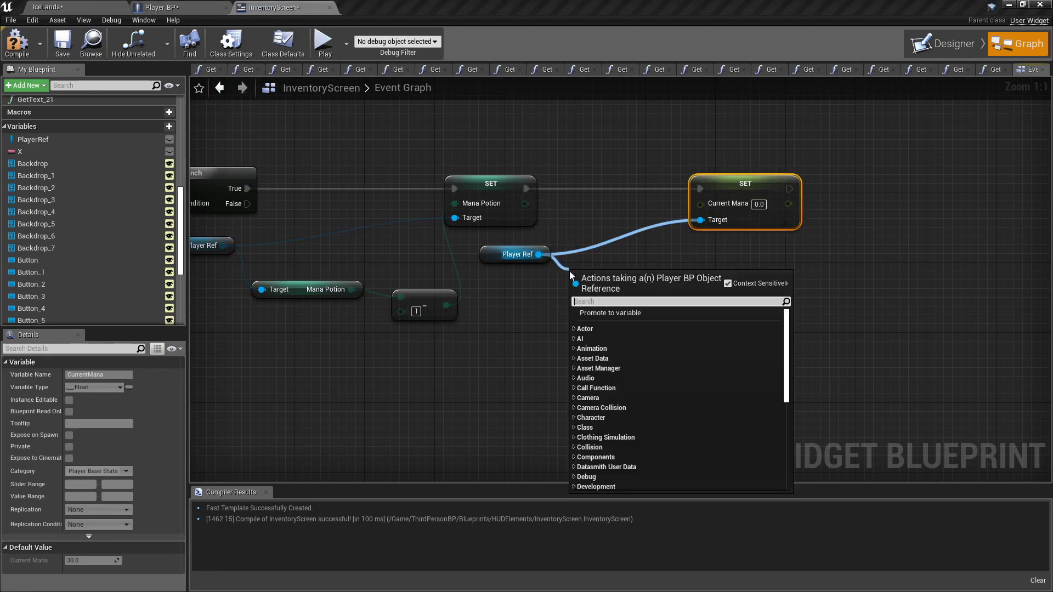
pyautogui.write('get current mana')
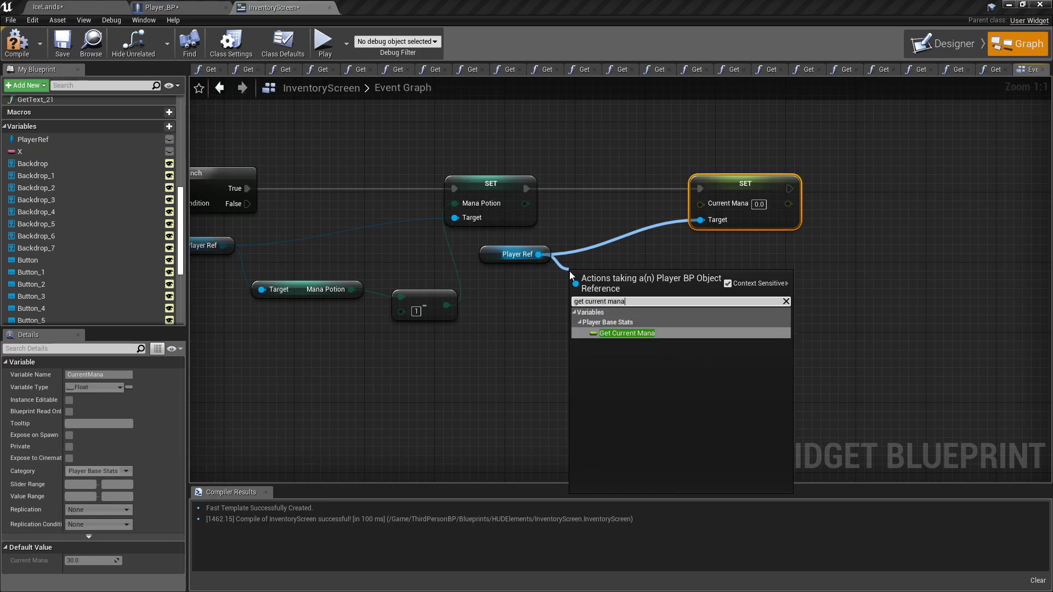
pyautogui.click(636, 333)
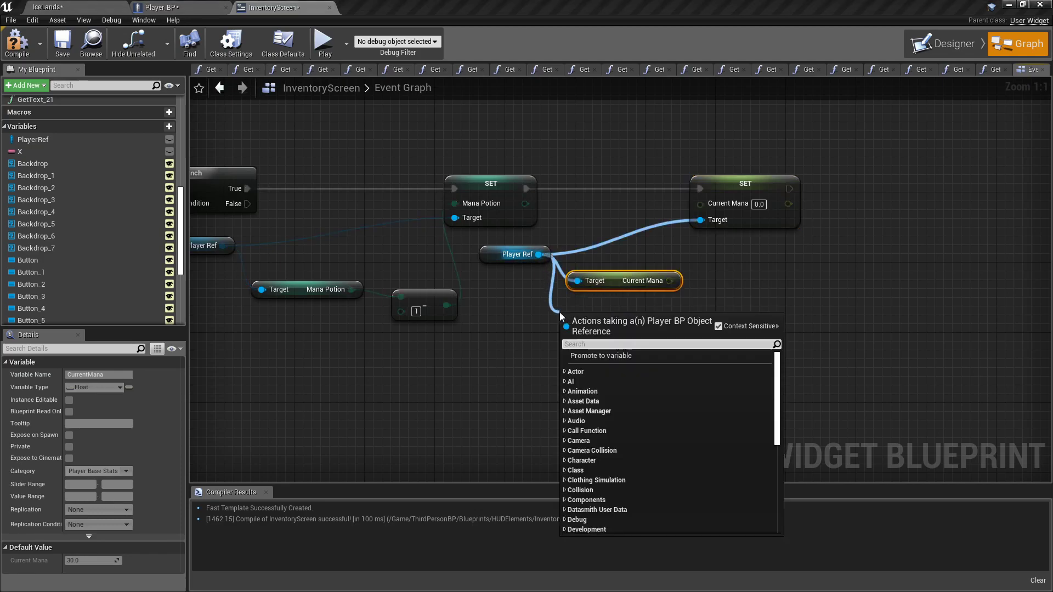
pyautogui.write('get mana potion')
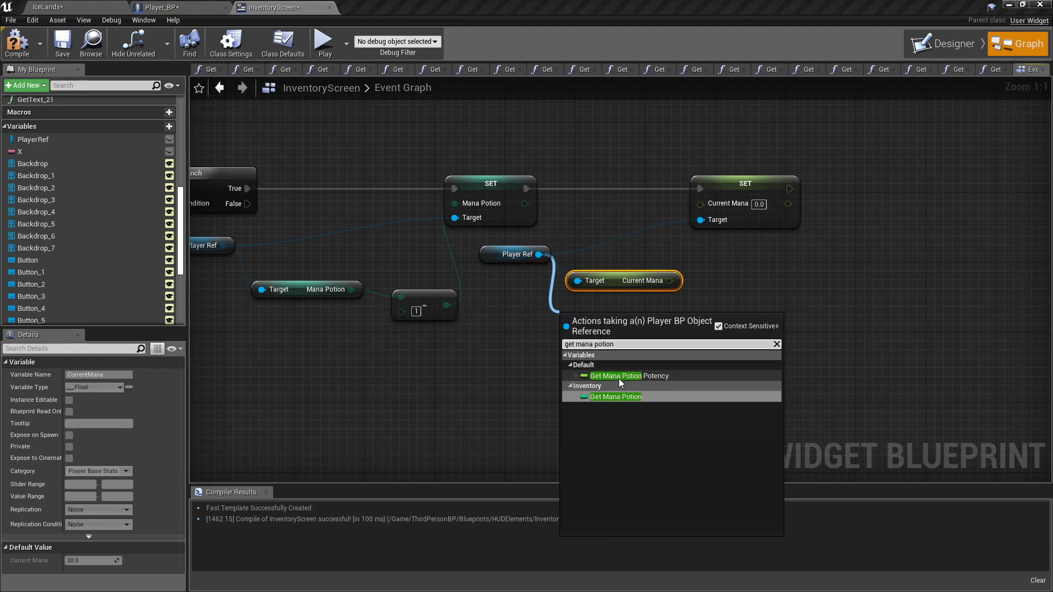
pyautogui.click(614, 375)
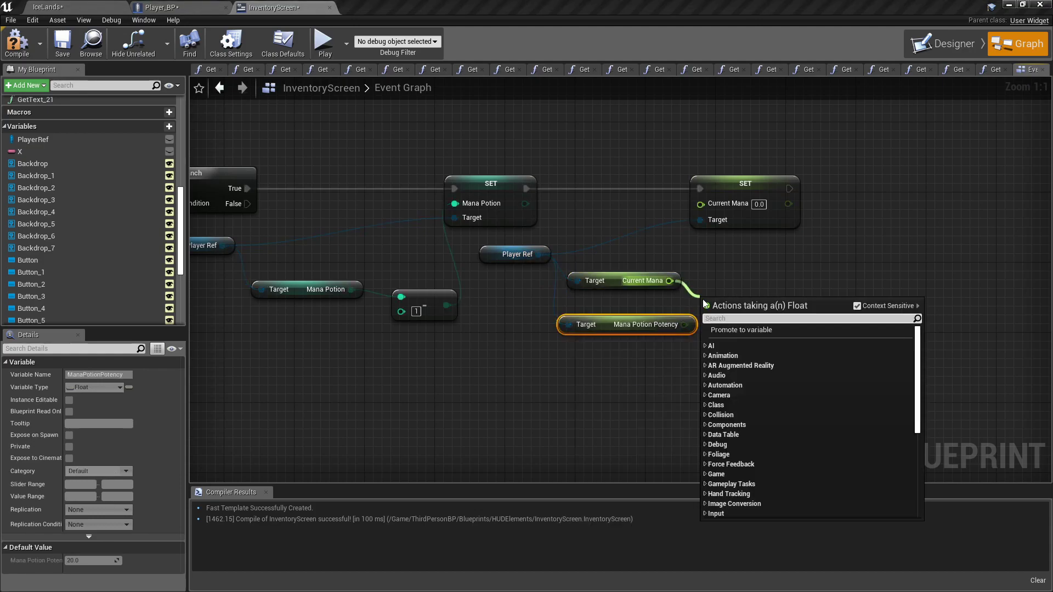
pyautogui.click(740, 330)
pyautogui.write('>')
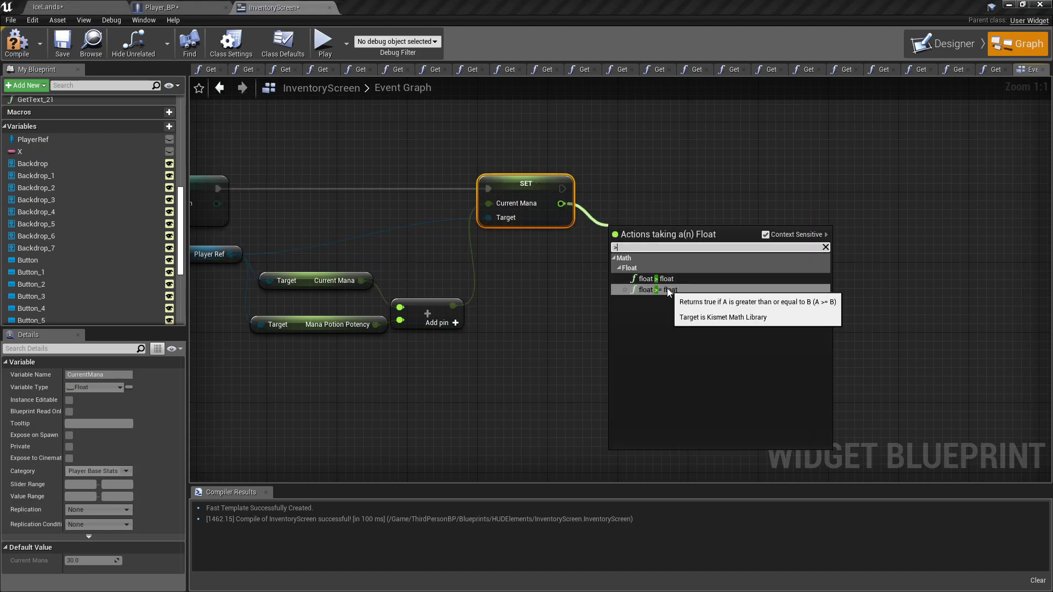
# Branch on Current Mana >= Max Mana and set Current Mana to Max Mana on True
pyautogui.click(664, 290)
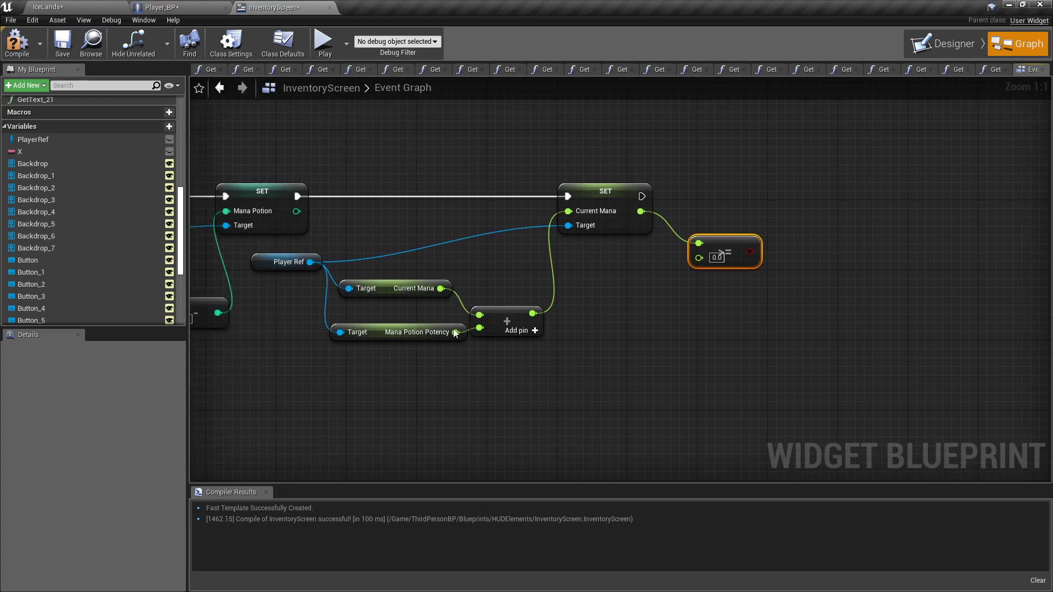
pyautogui.moveTo(309, 262); pyautogui.dragTo(490, 262)
pyautogui.write('max')
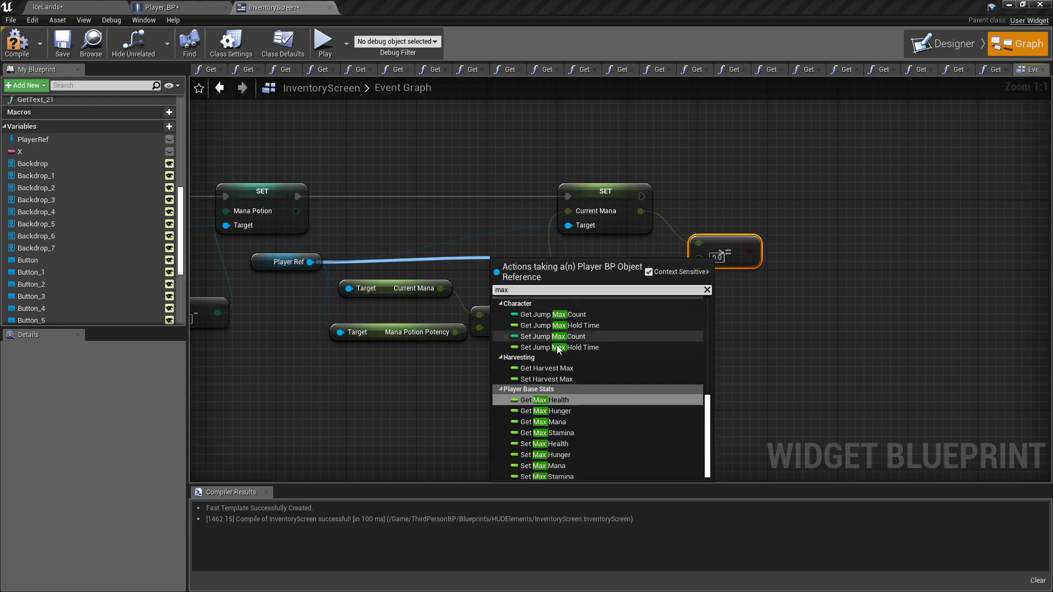
pyautogui.click(544, 421)
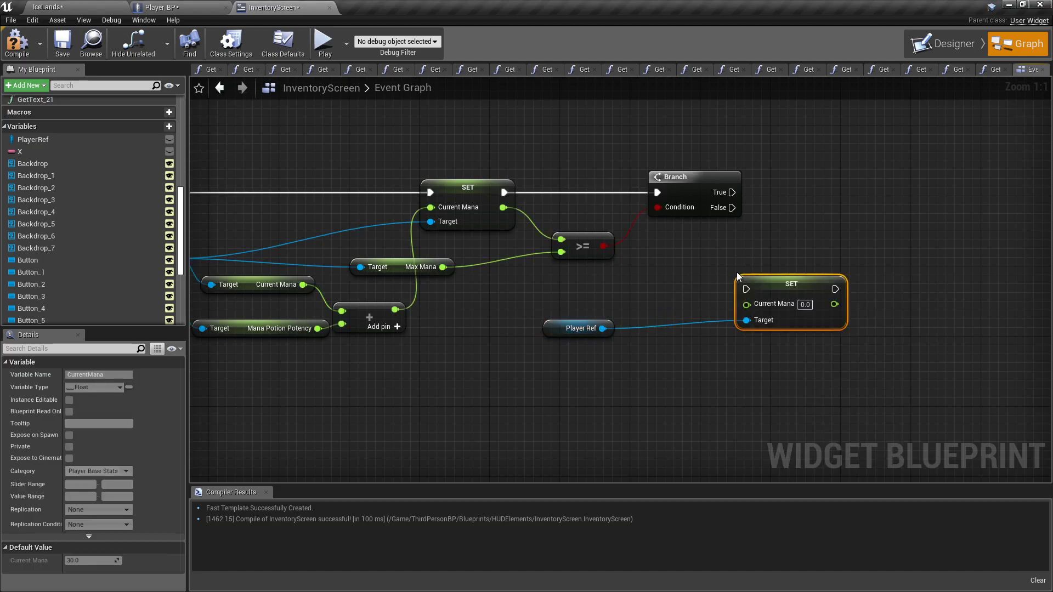
pyautogui.moveTo(791, 282); pyautogui.dragTo(783, 293)
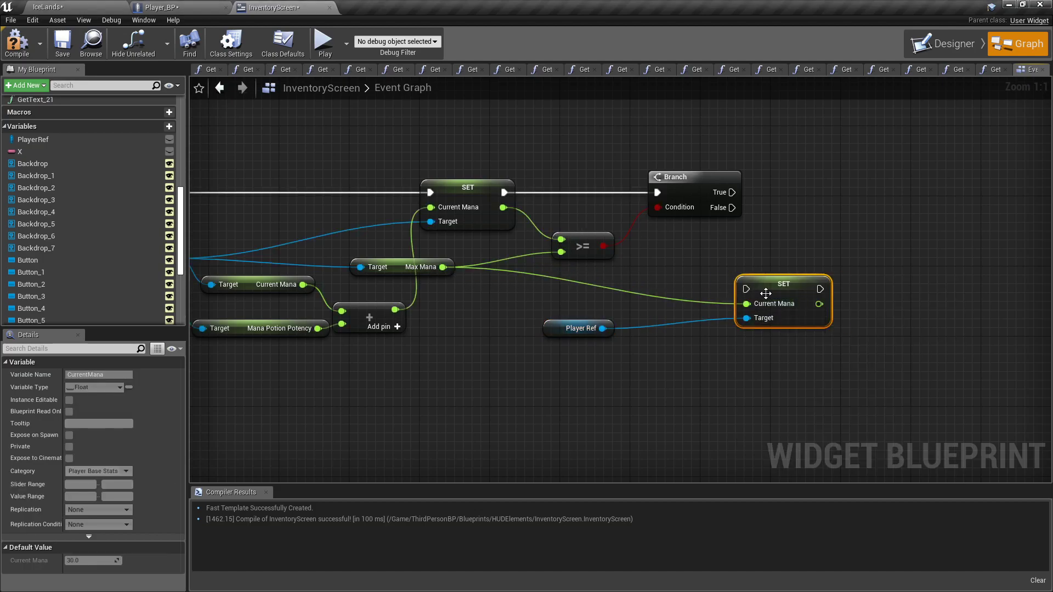
pyautogui.moveTo(783, 301); pyautogui.dragTo(844, 249)
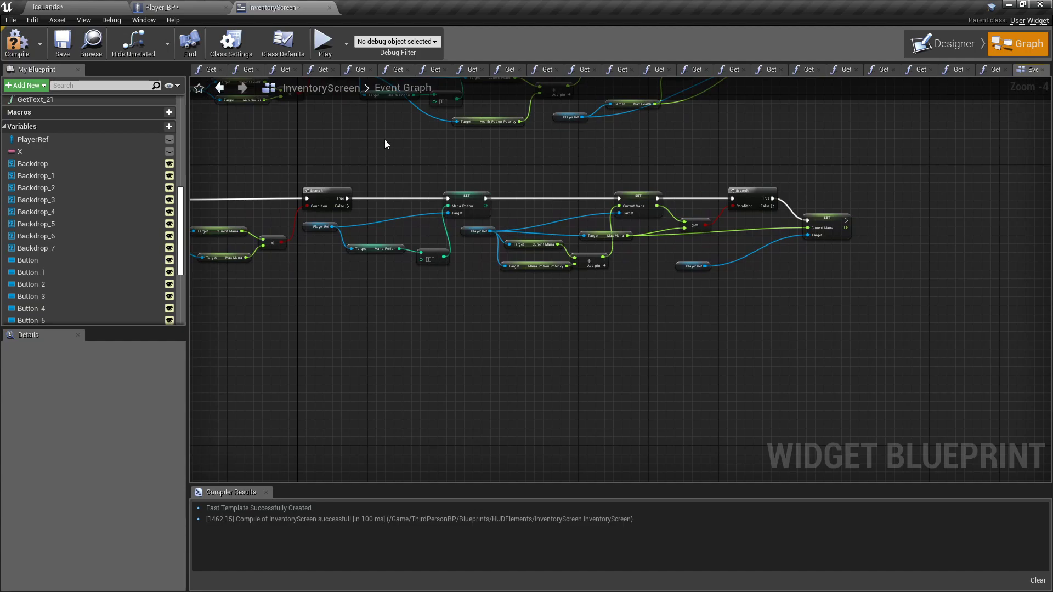
# Default Player_BP's ManaPotion variable to 2, then go back to IceLands
pyautogui.click(161, 6)
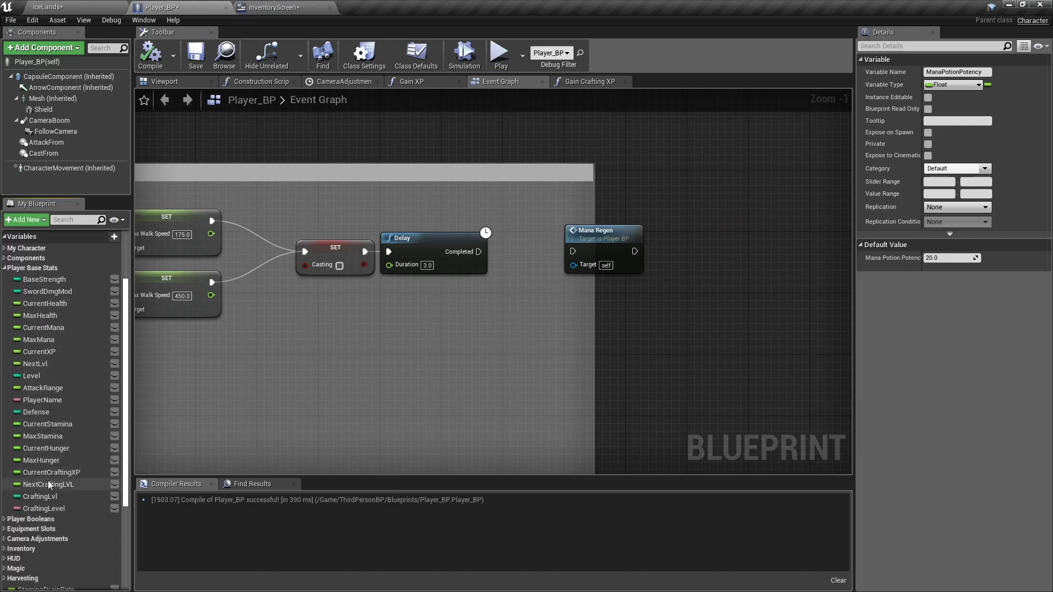
pyautogui.scroll(-3)
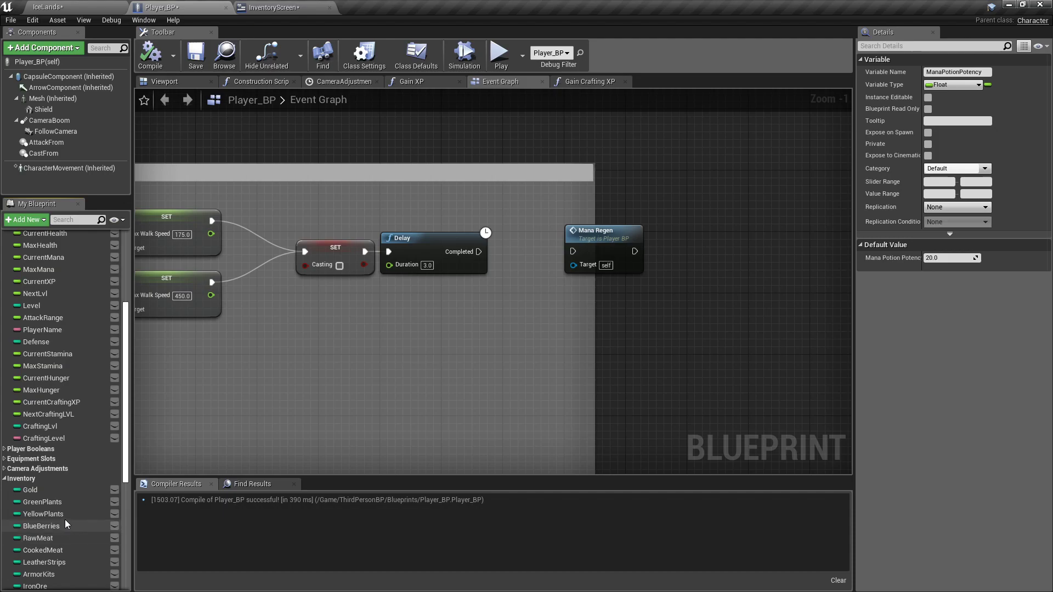
pyautogui.click(41, 557)
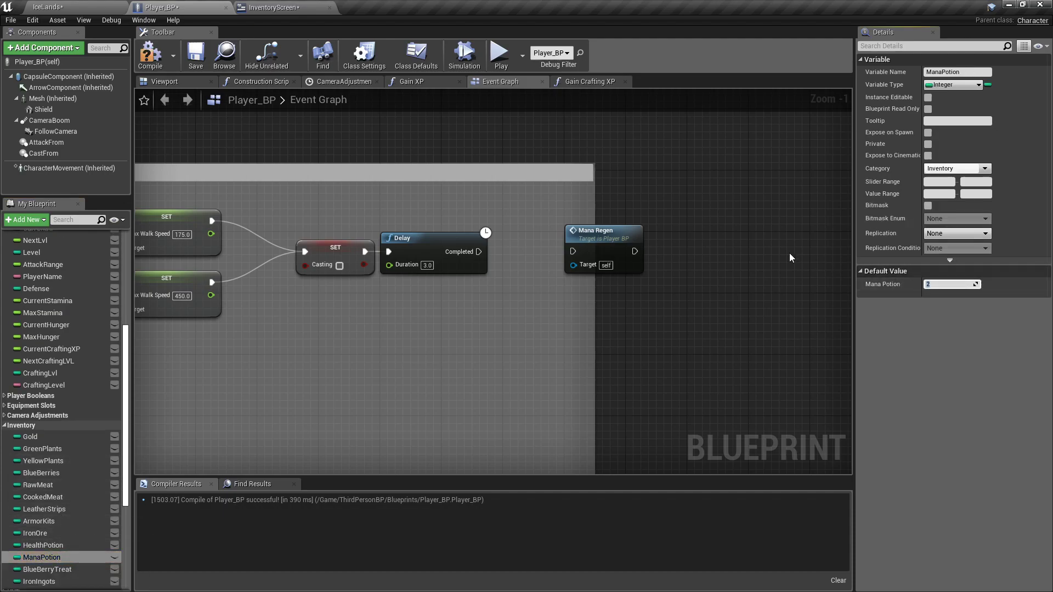
pyautogui.click(47, 6)
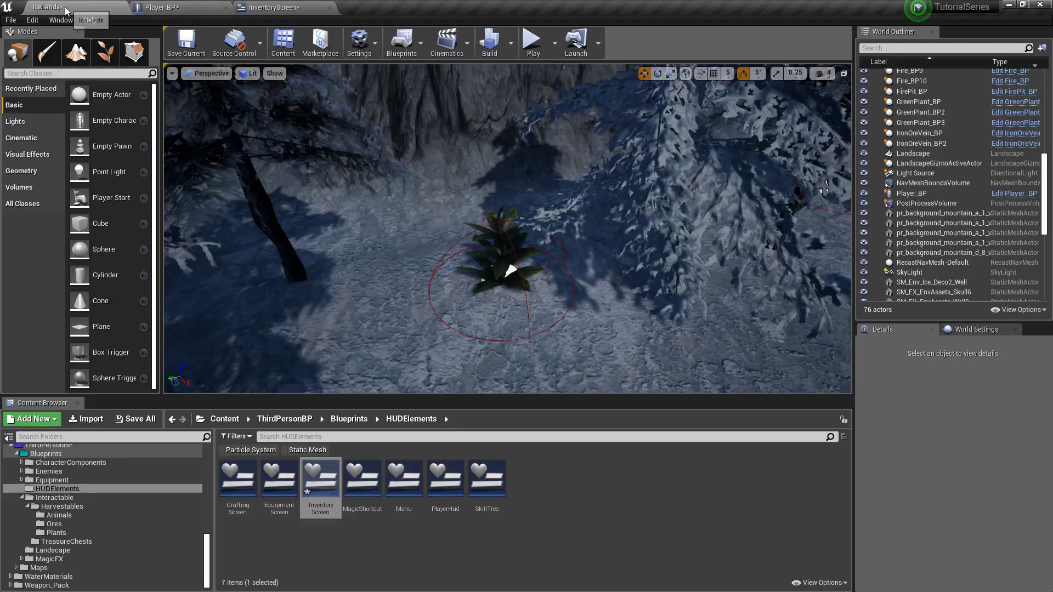
pyautogui.click(531, 39)
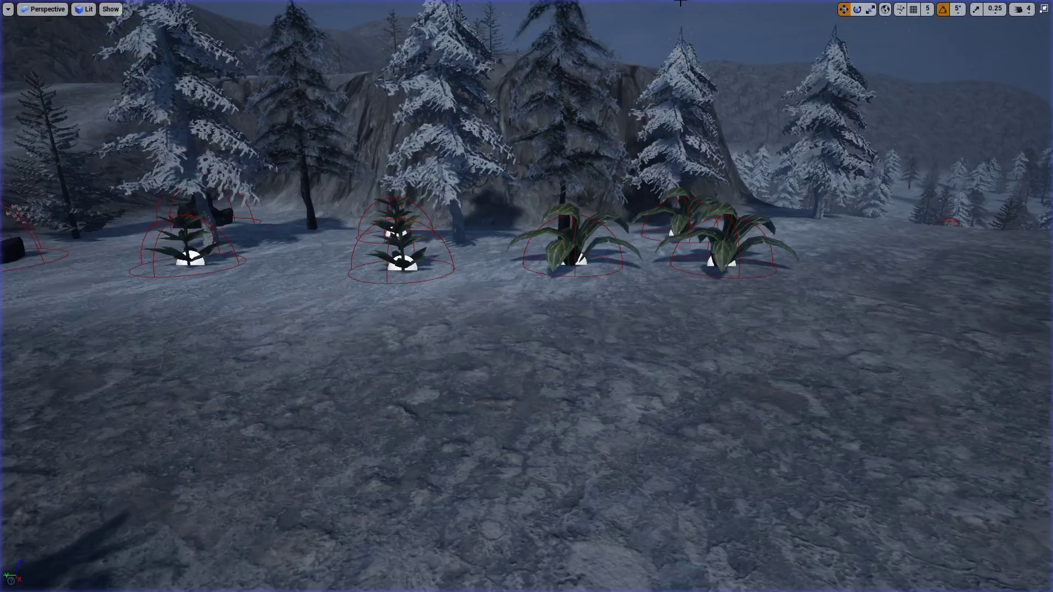
pyautogui.click(275, 7)
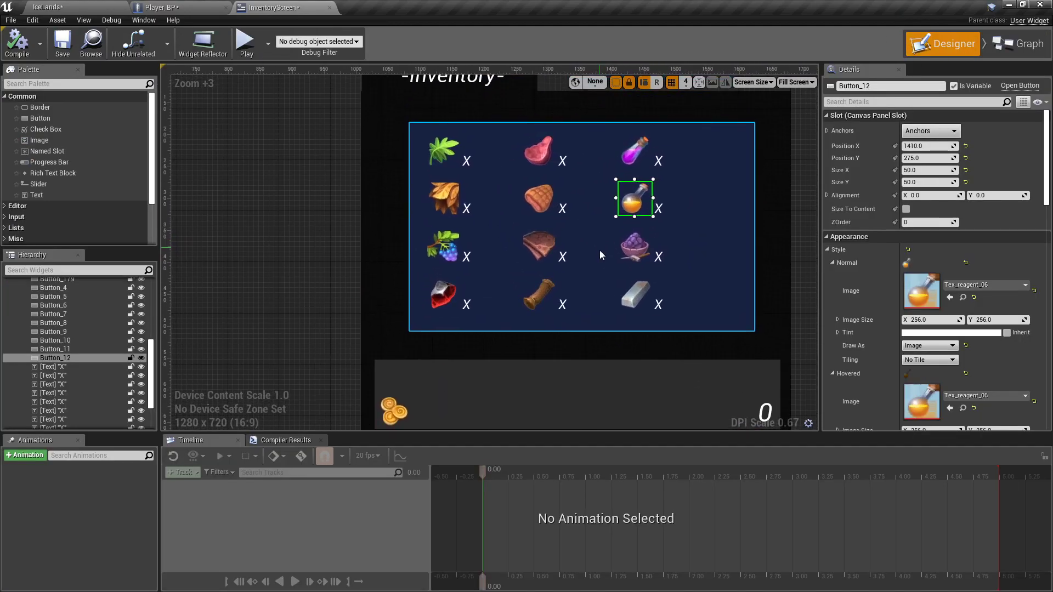
pyautogui.moveTo(571, 296)
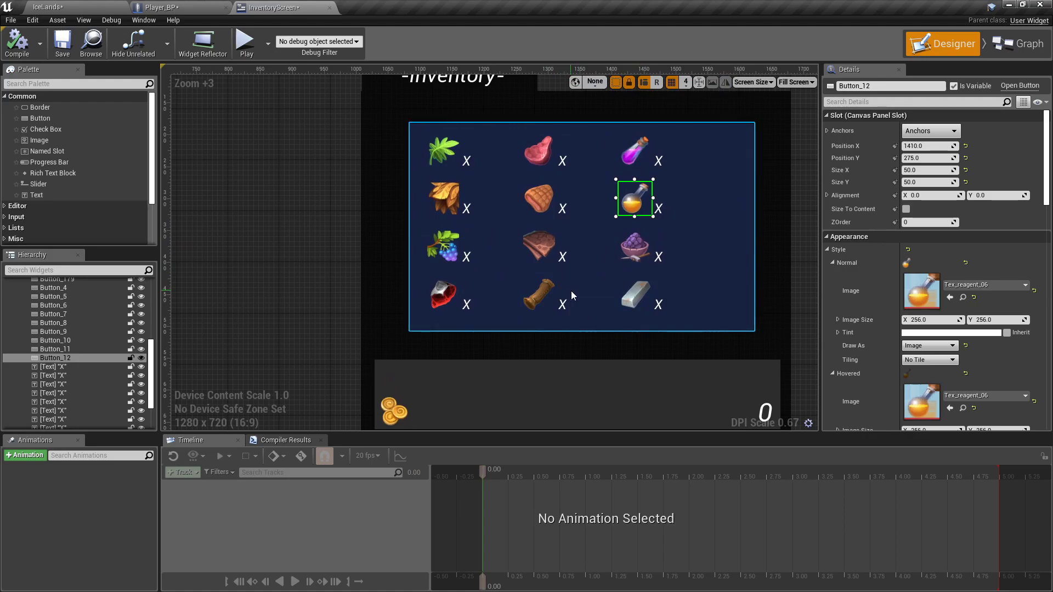
pyautogui.moveTo(576, 296)
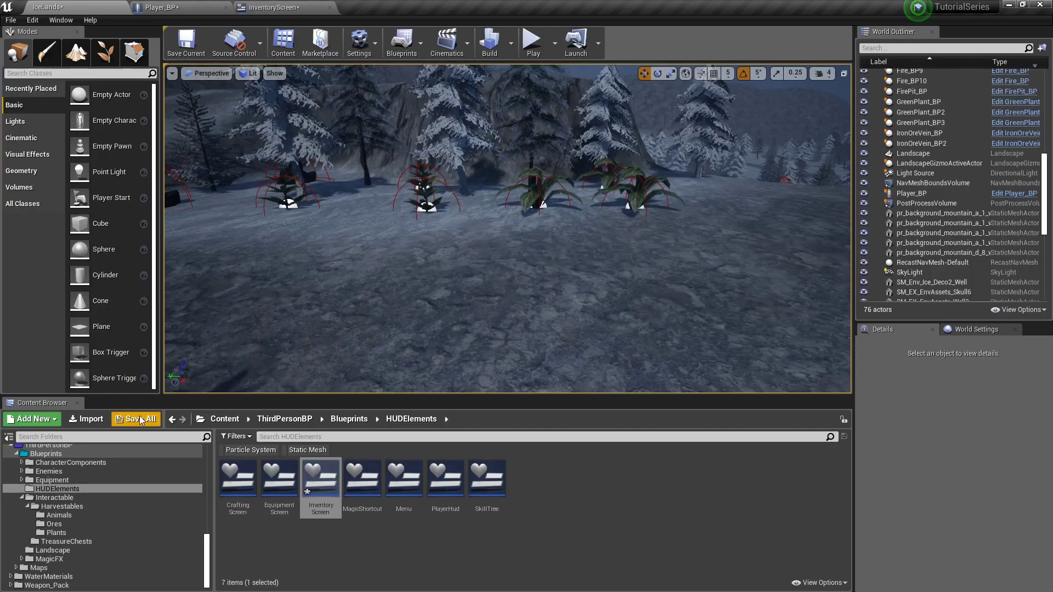
# Save all assets, then view Player_BP's event graph with the Delay and Mana Regen
pyautogui.click(136, 419)
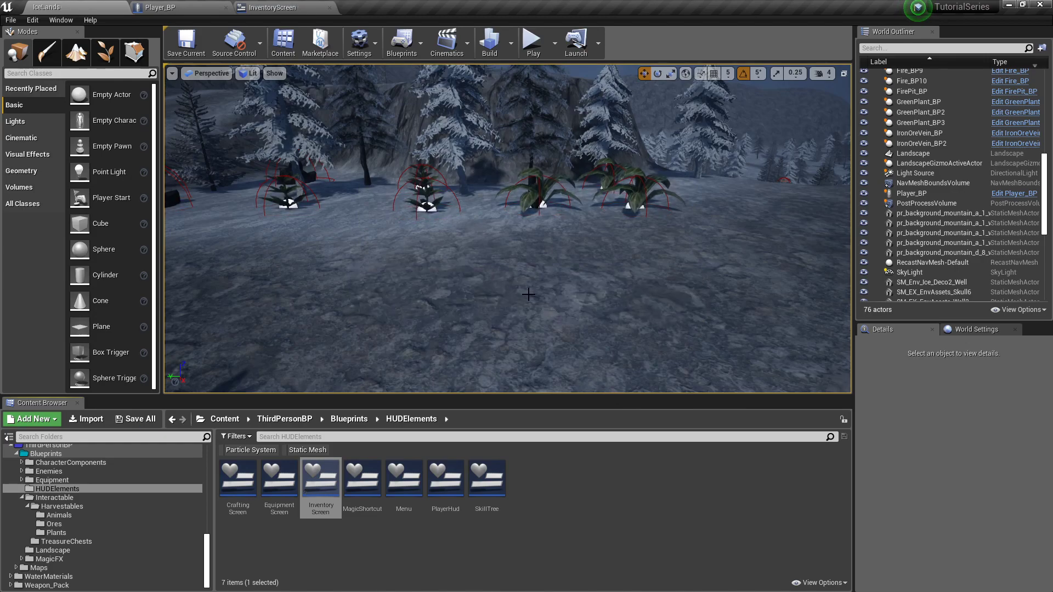
pyautogui.click(161, 7)
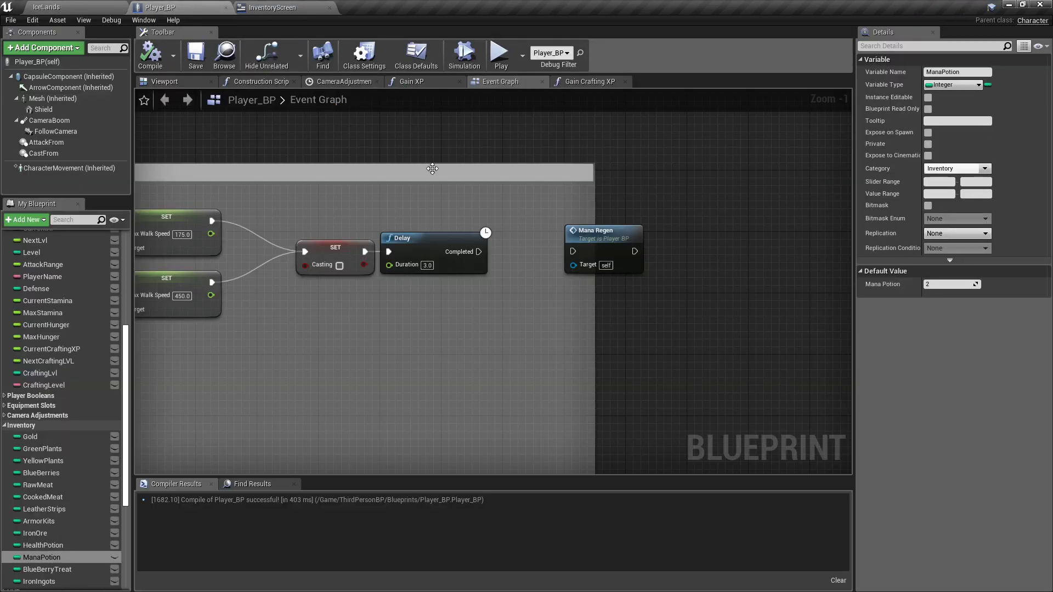
pyautogui.moveTo(481, 252); pyautogui.dragTo(571, 251)
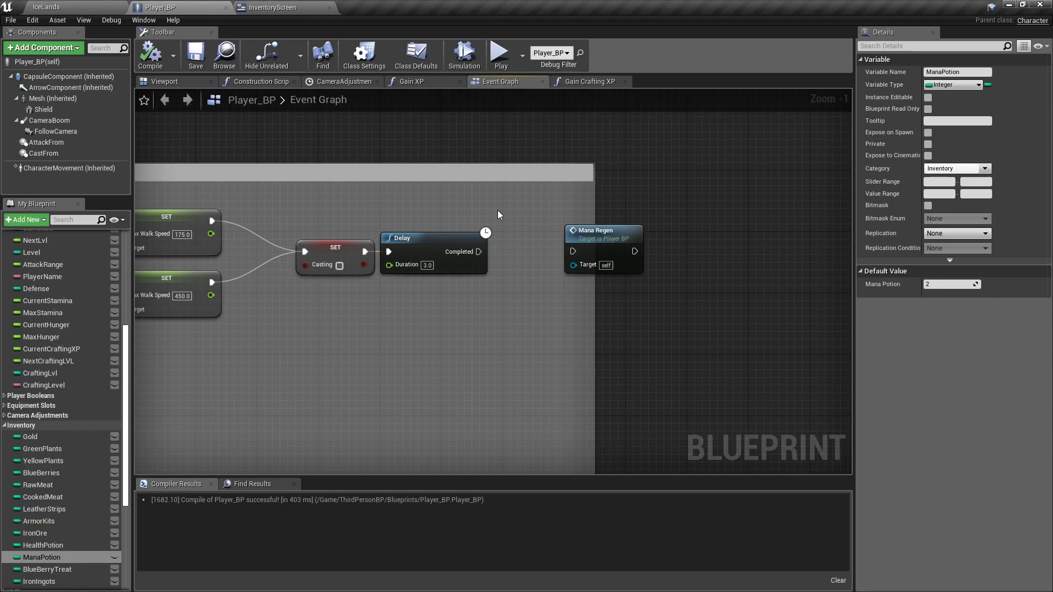
pyautogui.moveTo(494, 210)
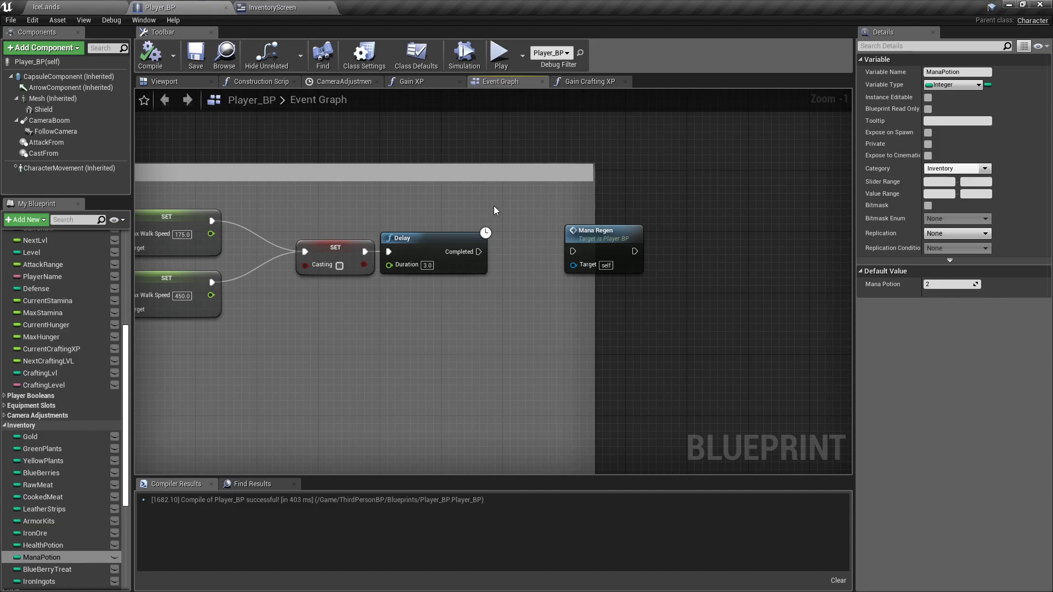
pyautogui.moveTo(486, 204)
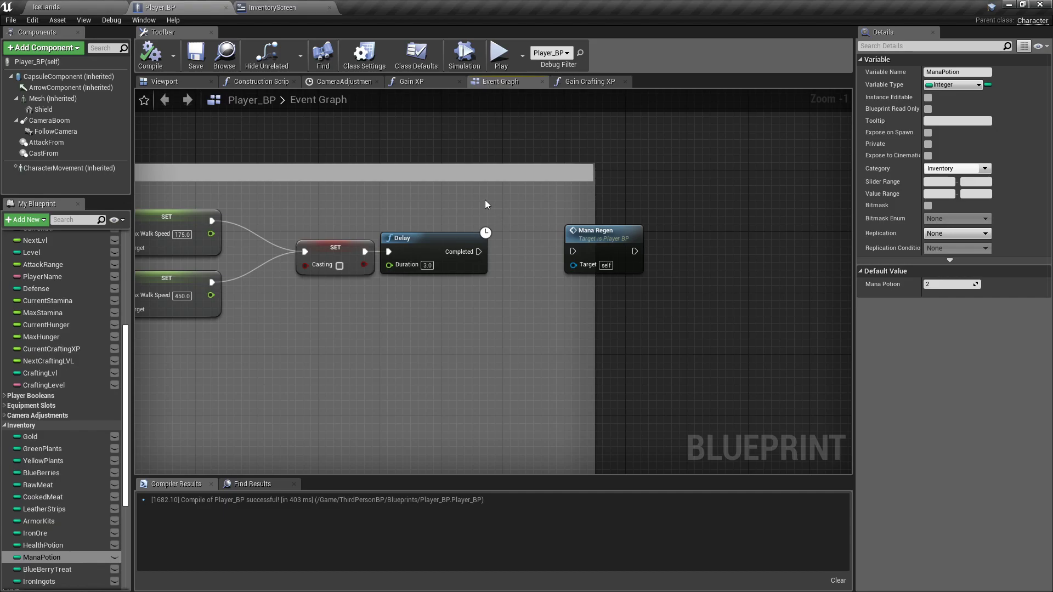